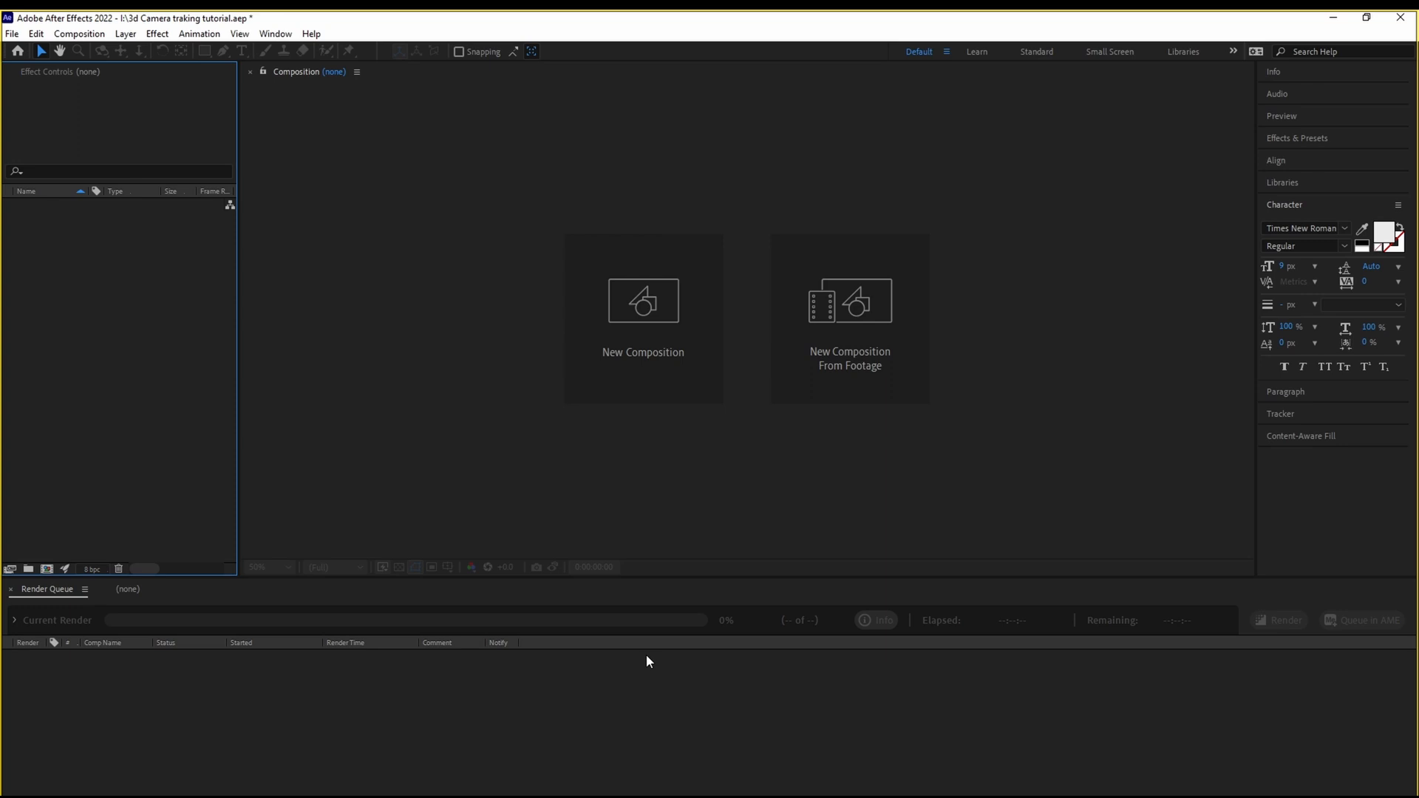
mouse_move(820, 593)
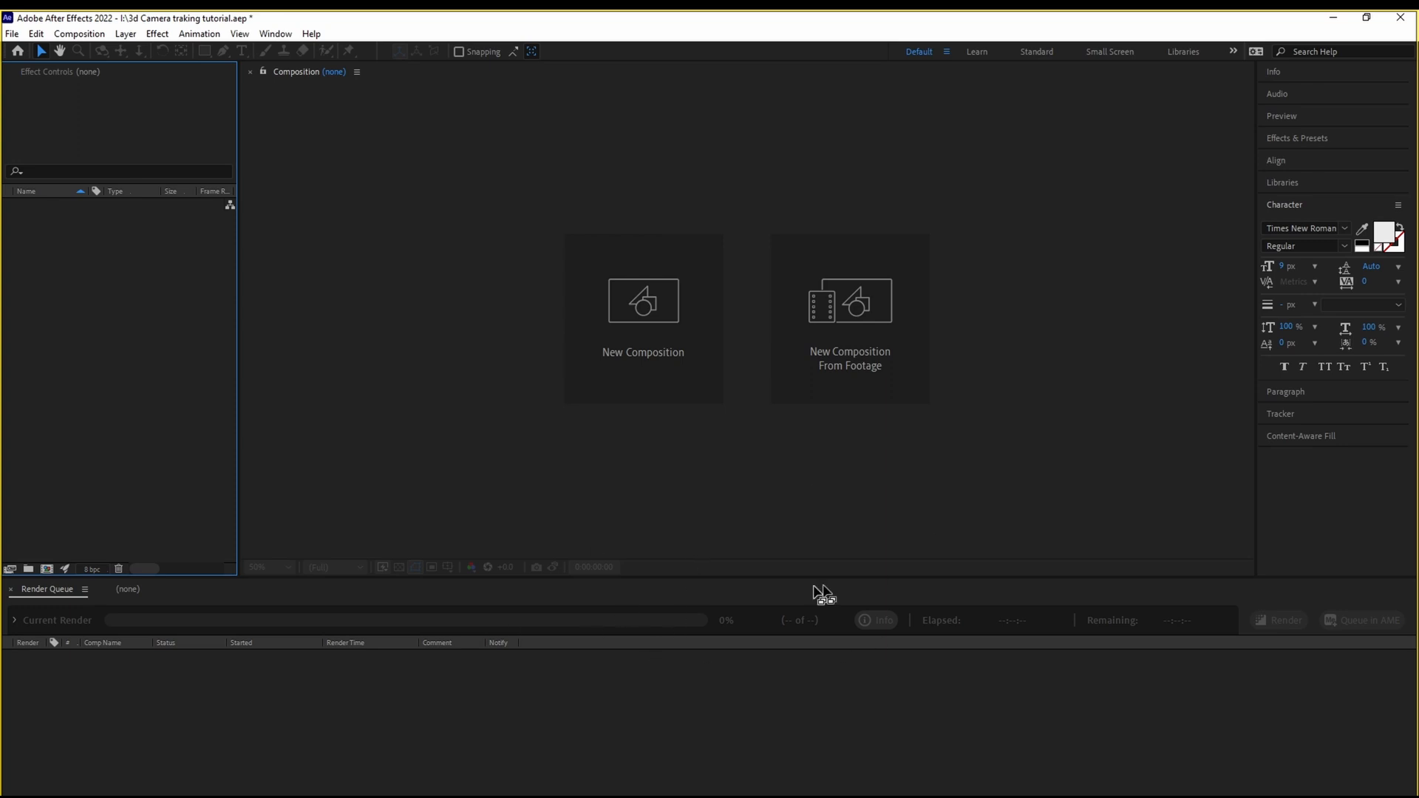
mouse_move(260, 265)
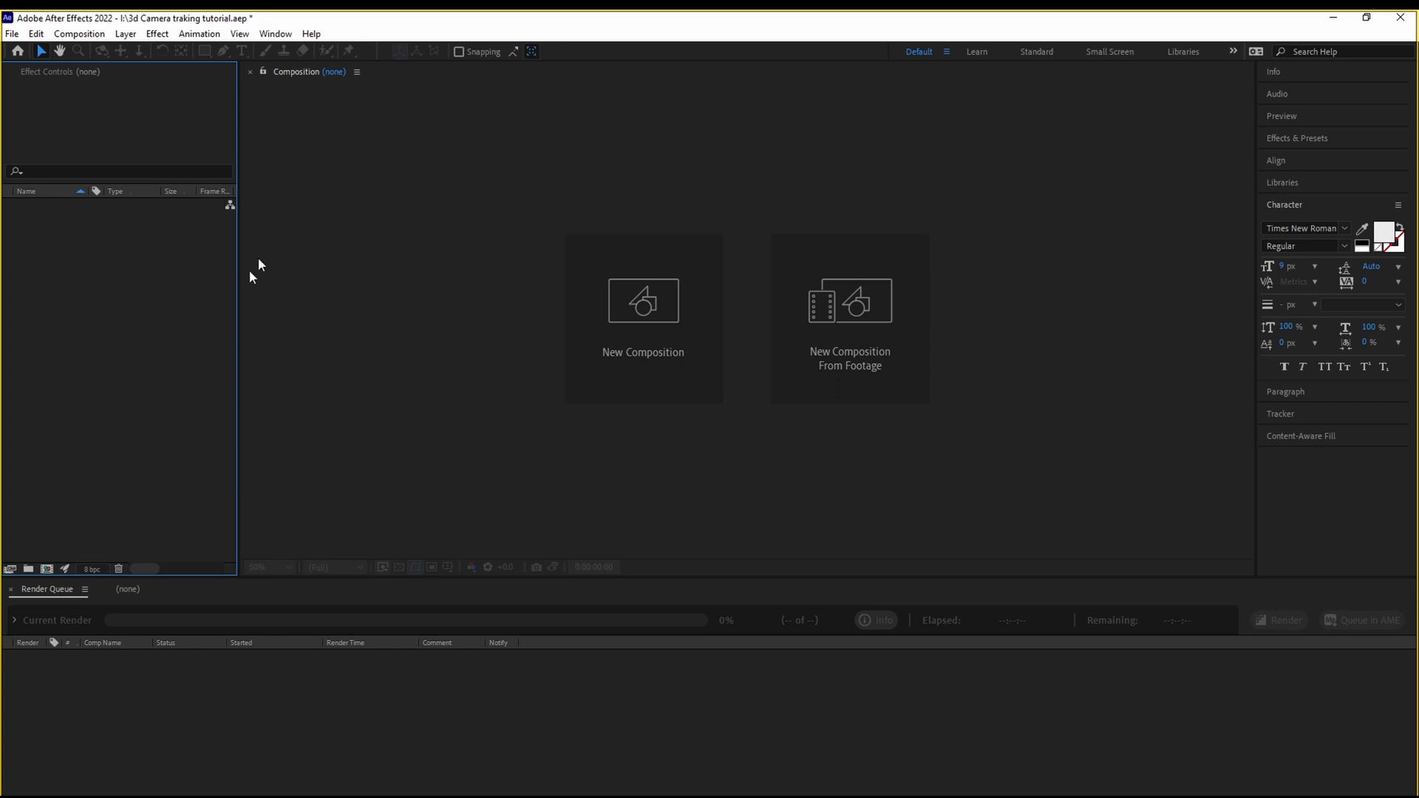
mouse_move(992, 316)
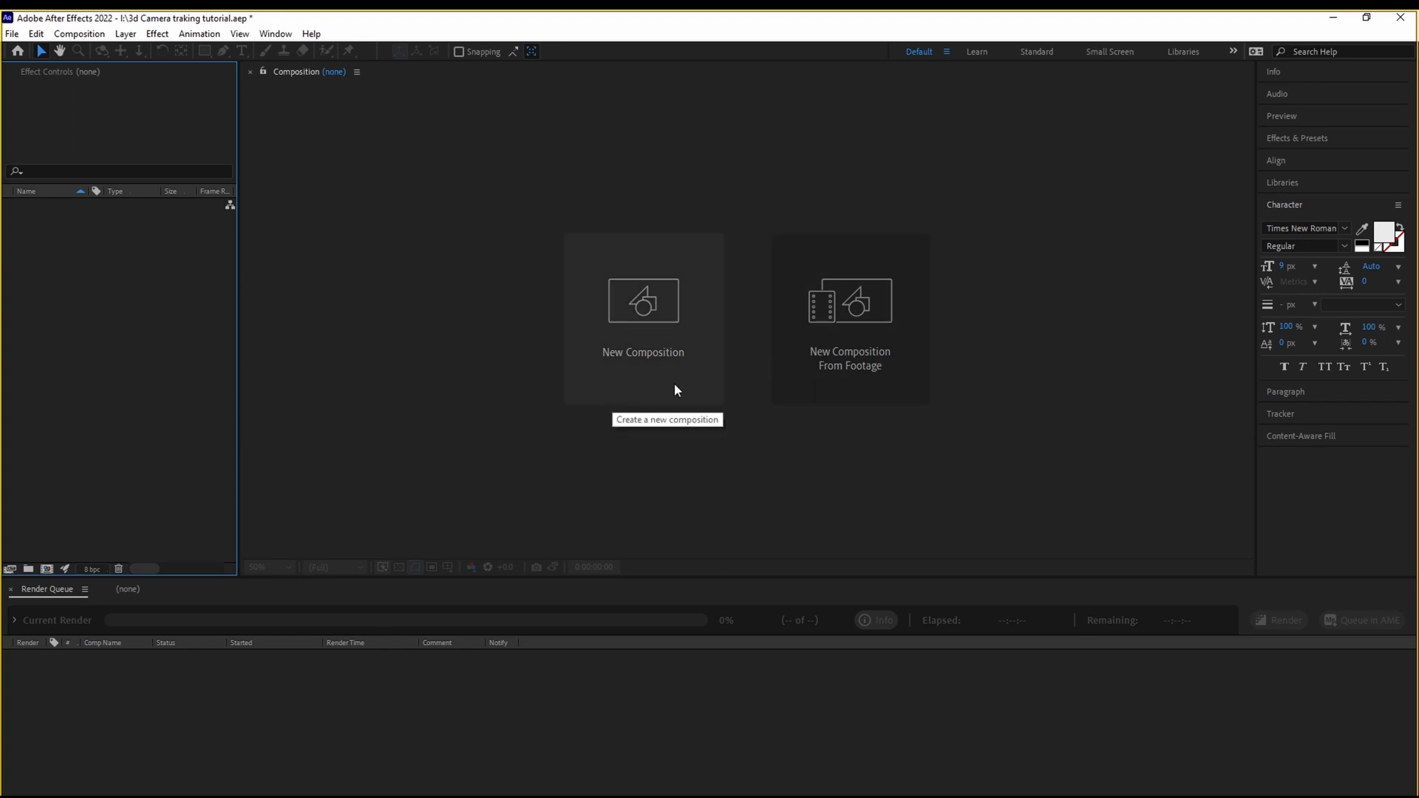
mouse_move(647, 202)
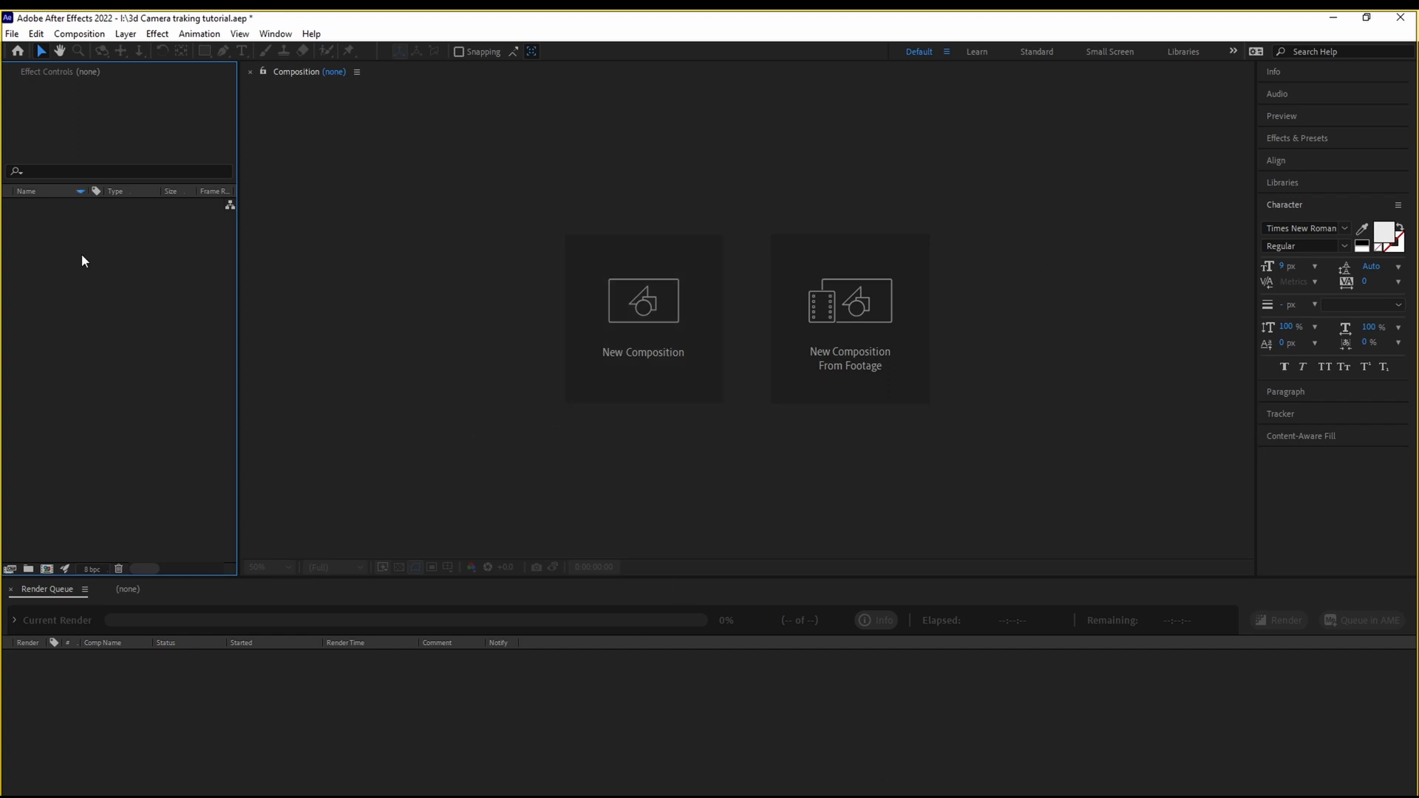
Import the walk shot.mov alley footage through the Project panel's Import > File menu.
right_click(83, 262)
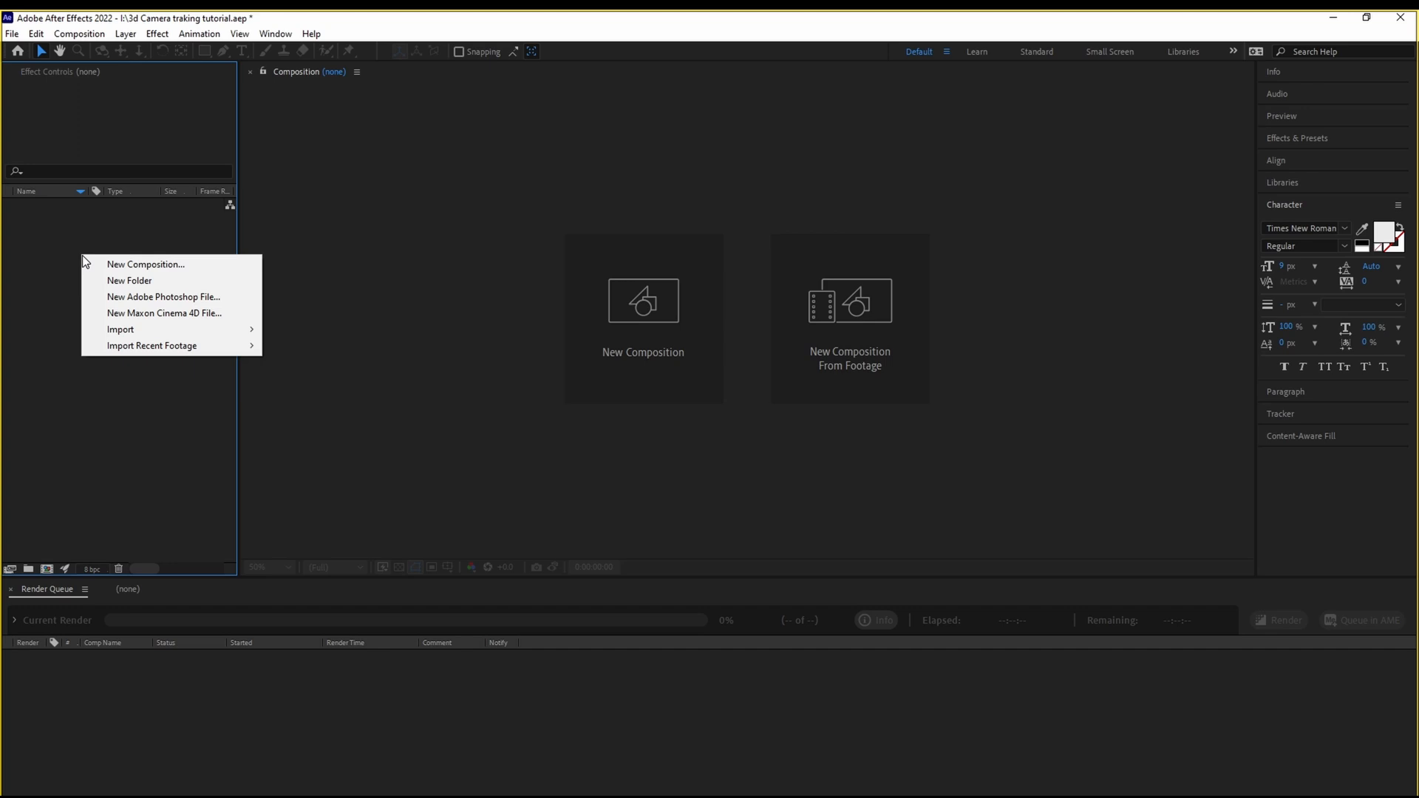
mouse_move(119, 329)
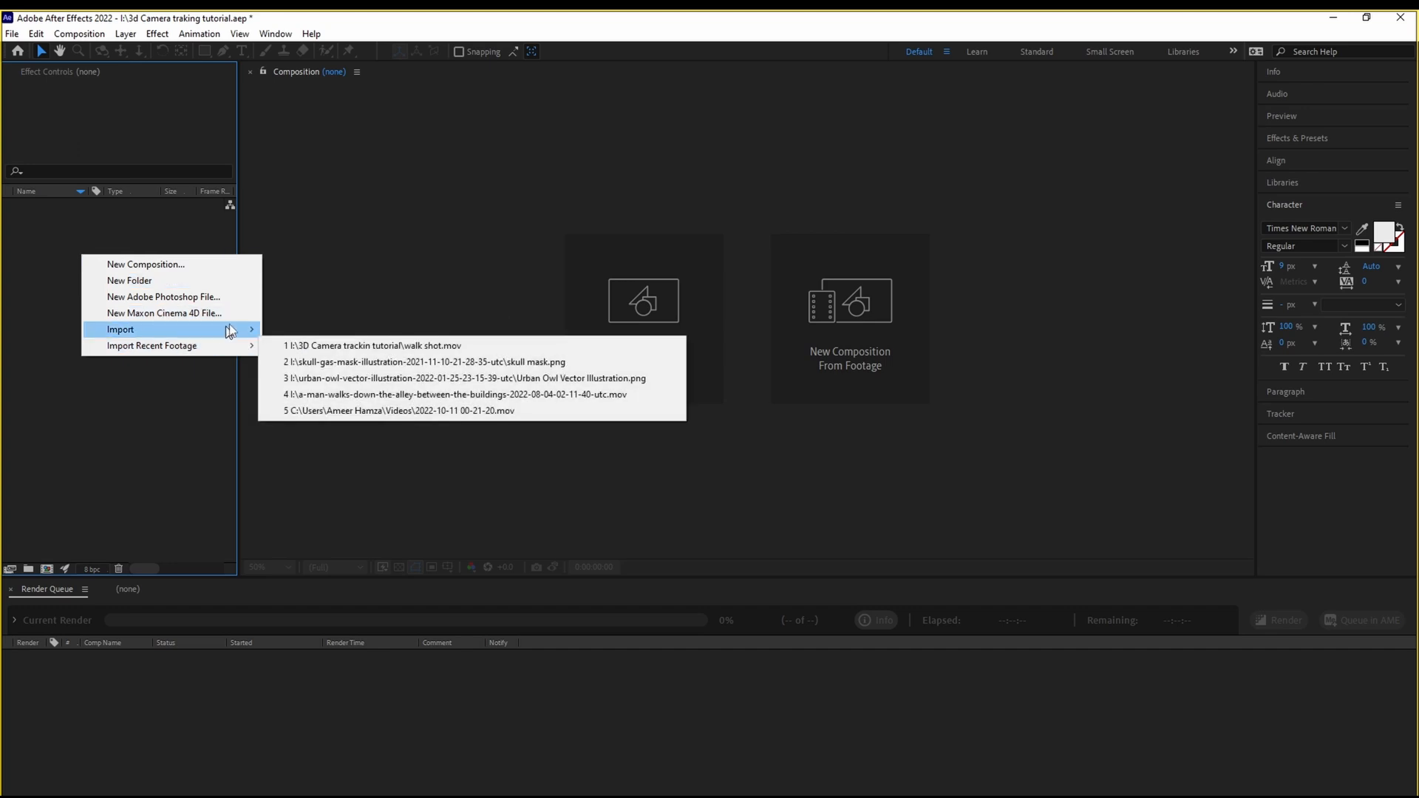
click(120, 328)
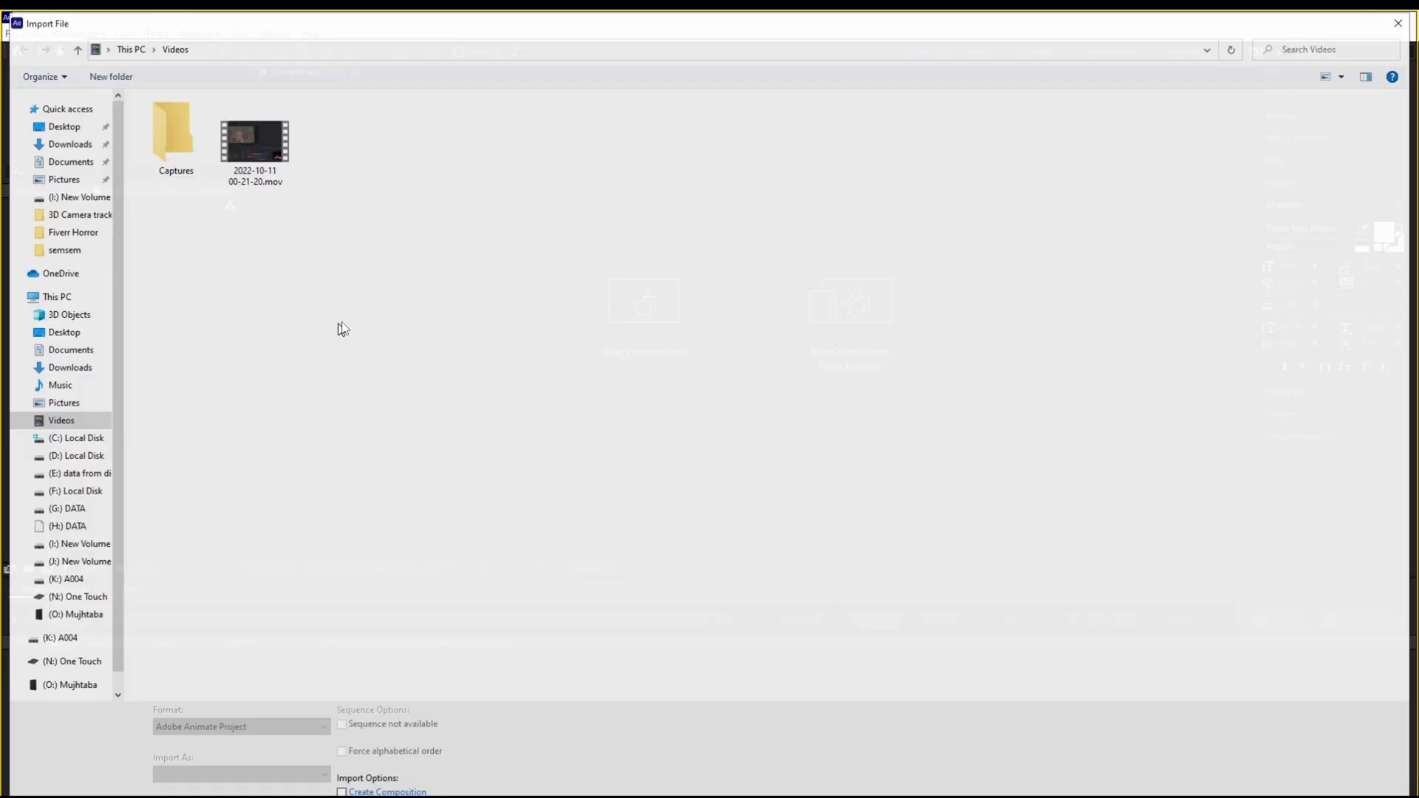
click(413, 133)
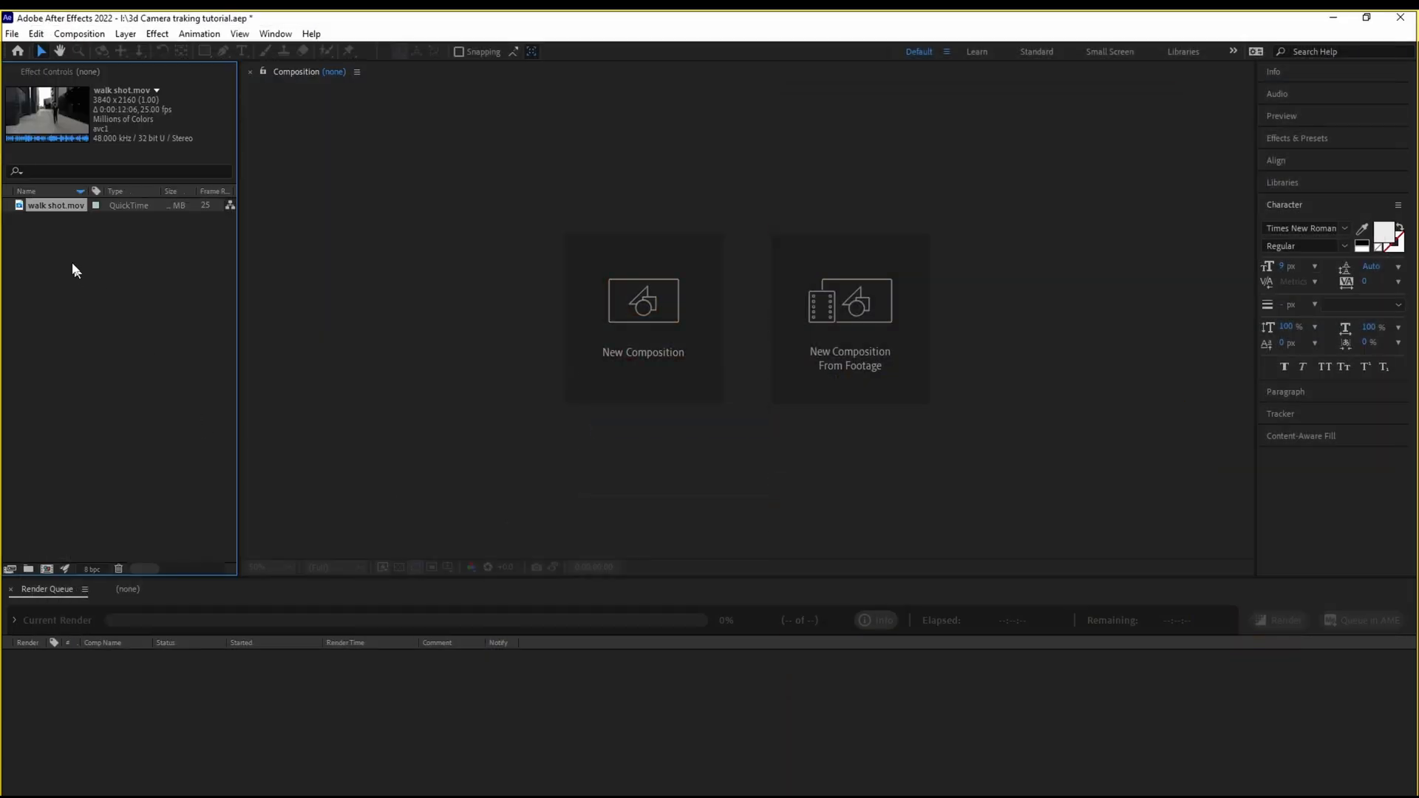
mouse_move(54, 211)
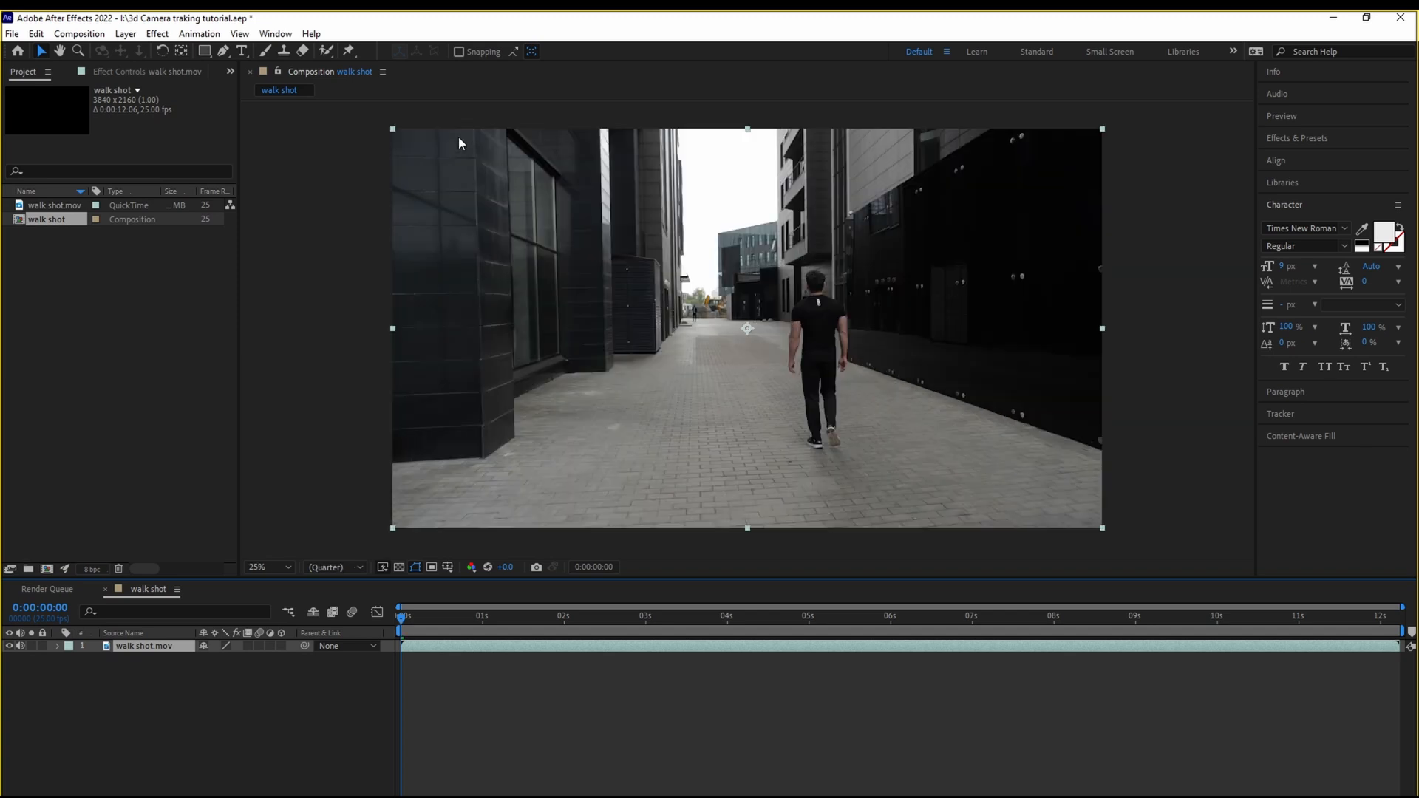
mouse_move(340, 662)
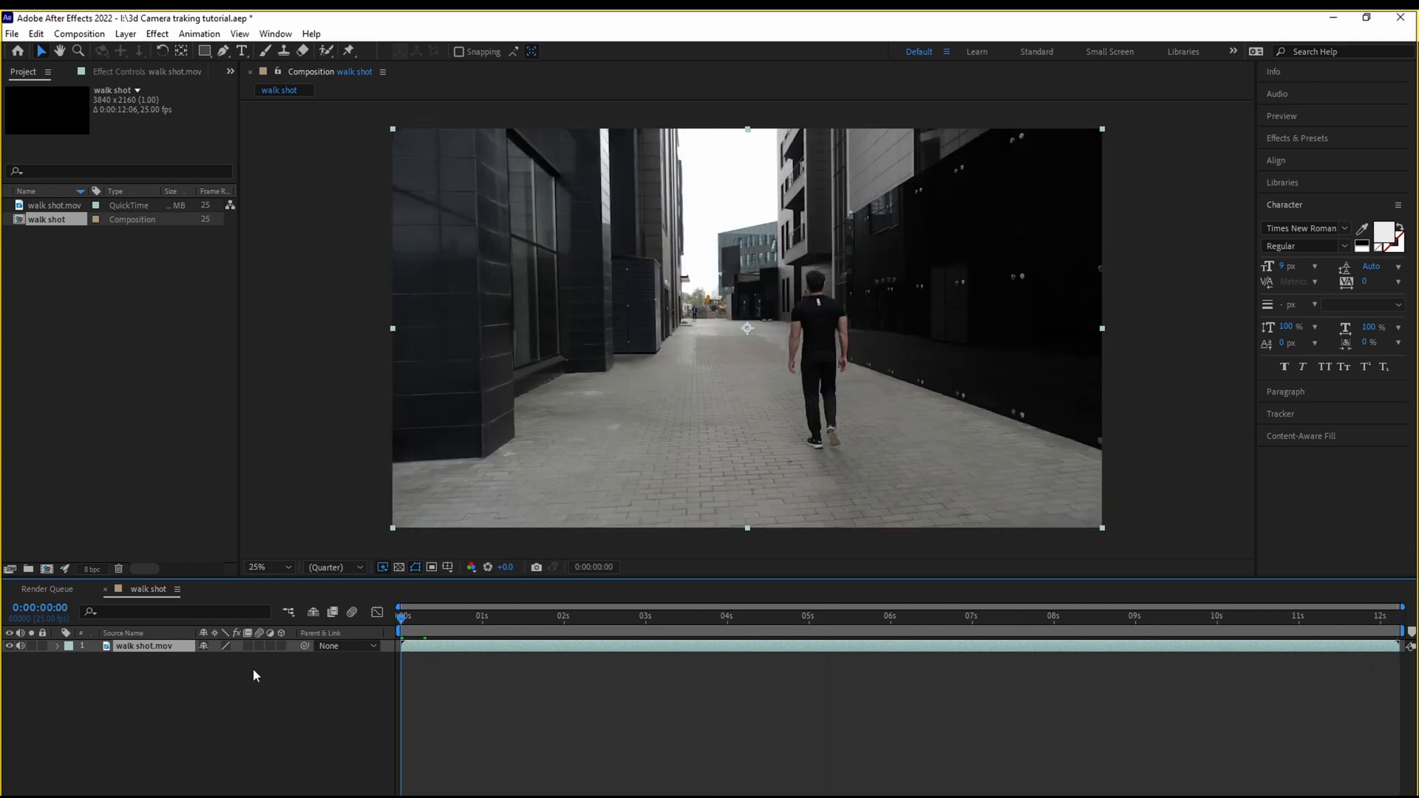
mouse_move(130, 41)
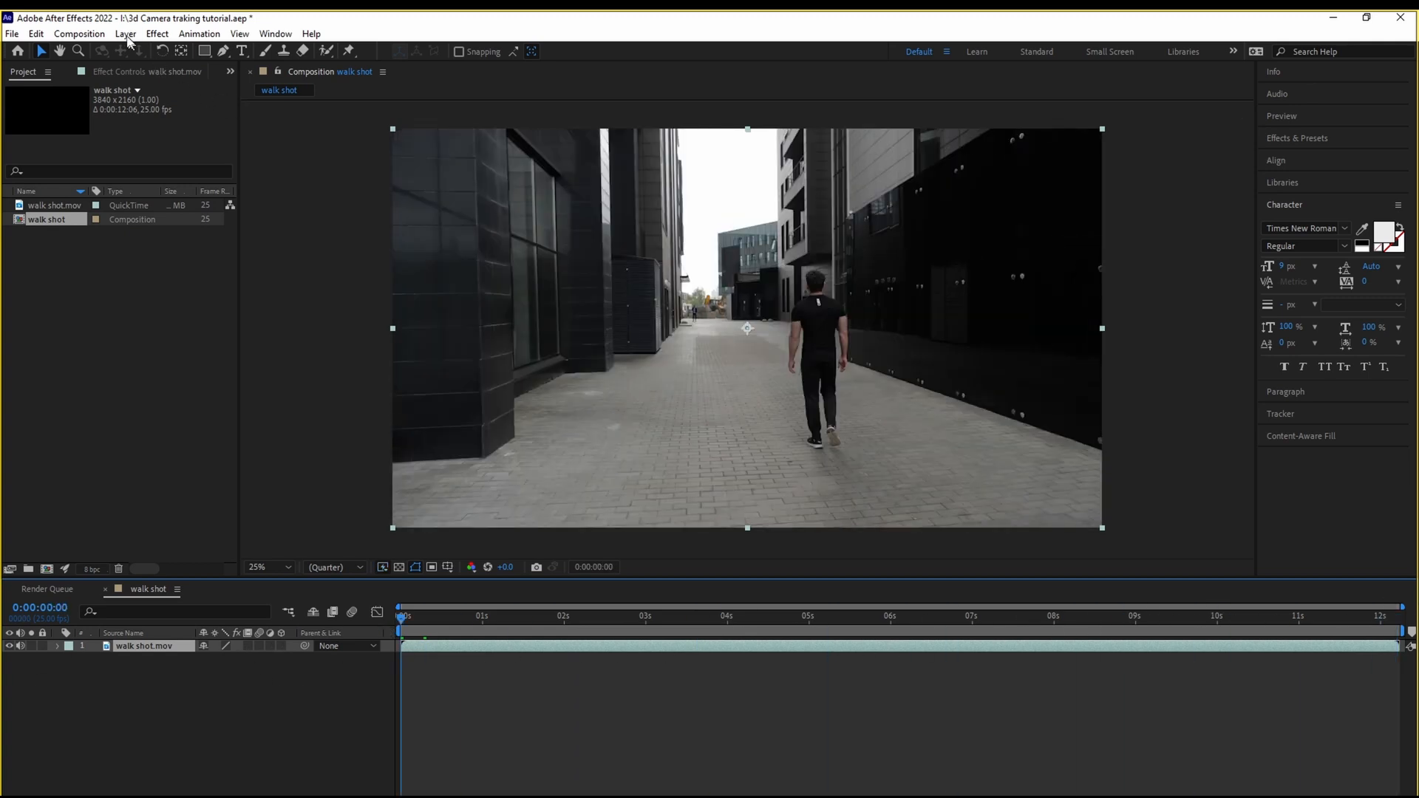
click(78, 34)
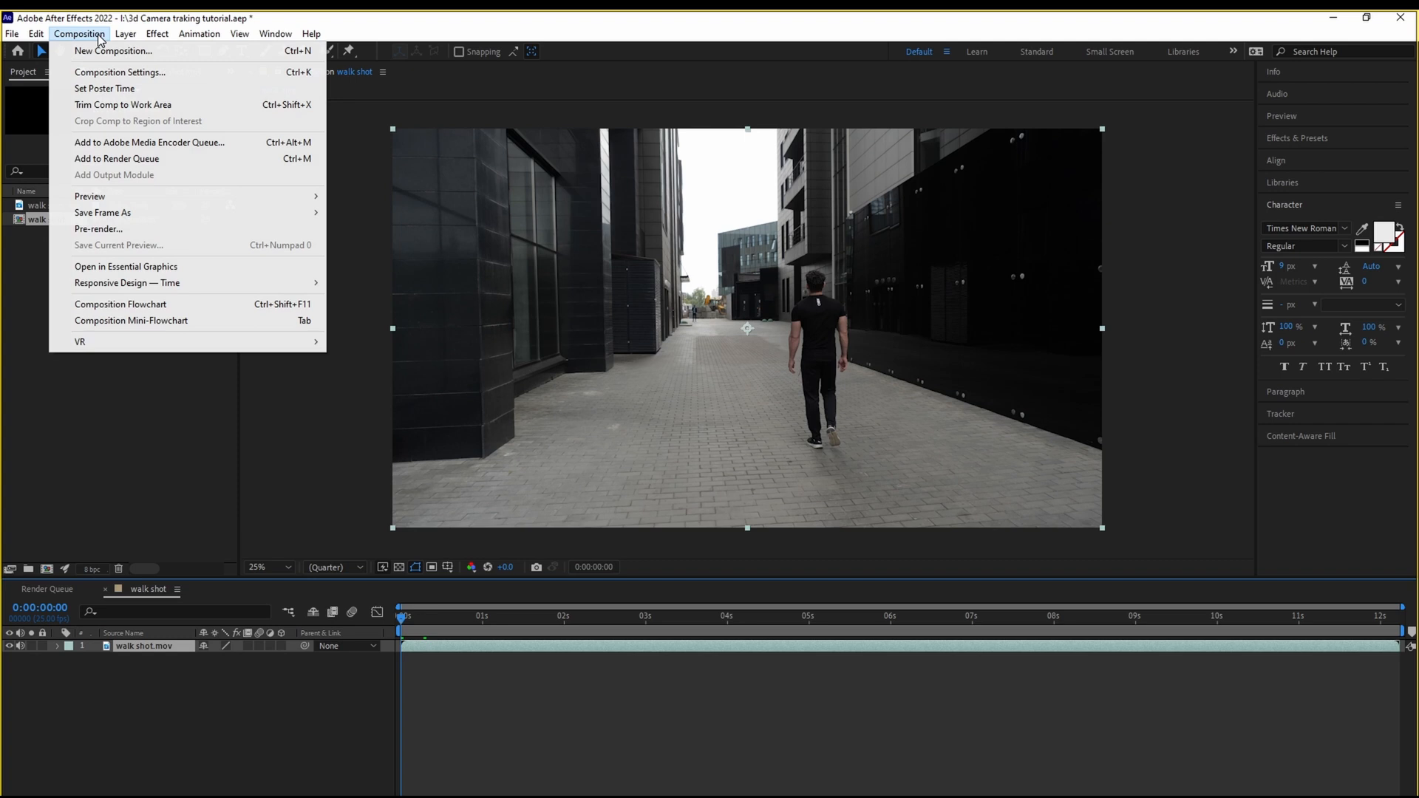
mouse_move(119, 71)
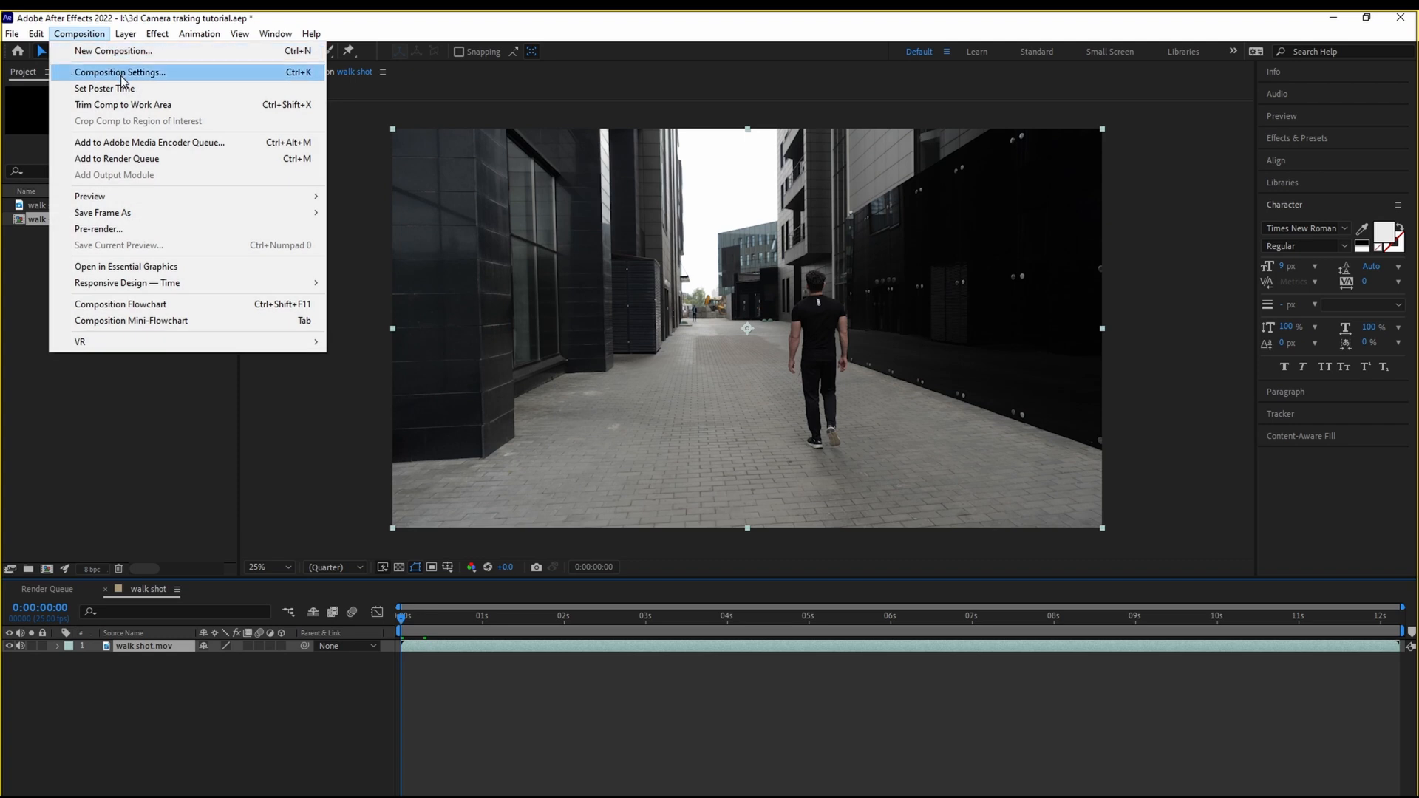
click(119, 71)
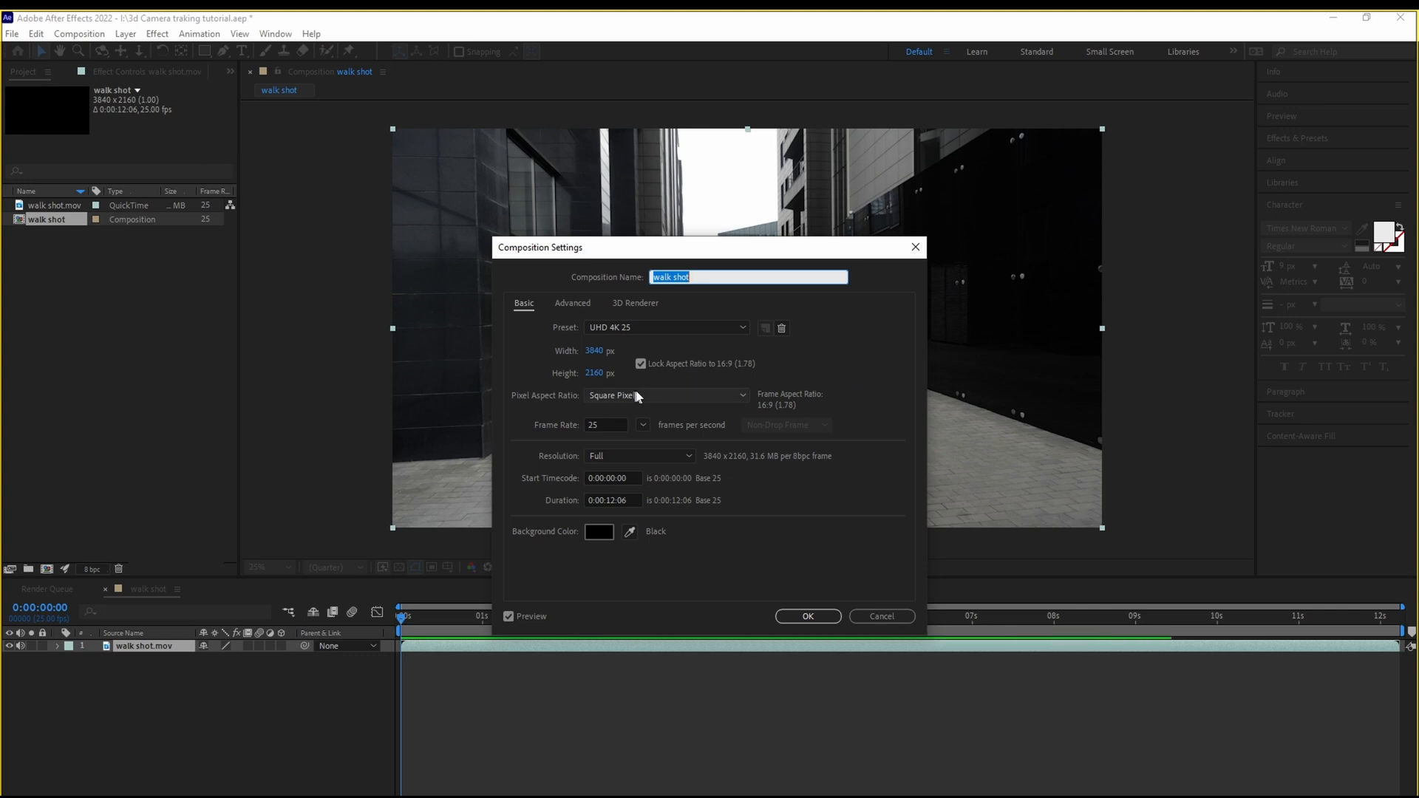
mouse_move(699, 409)
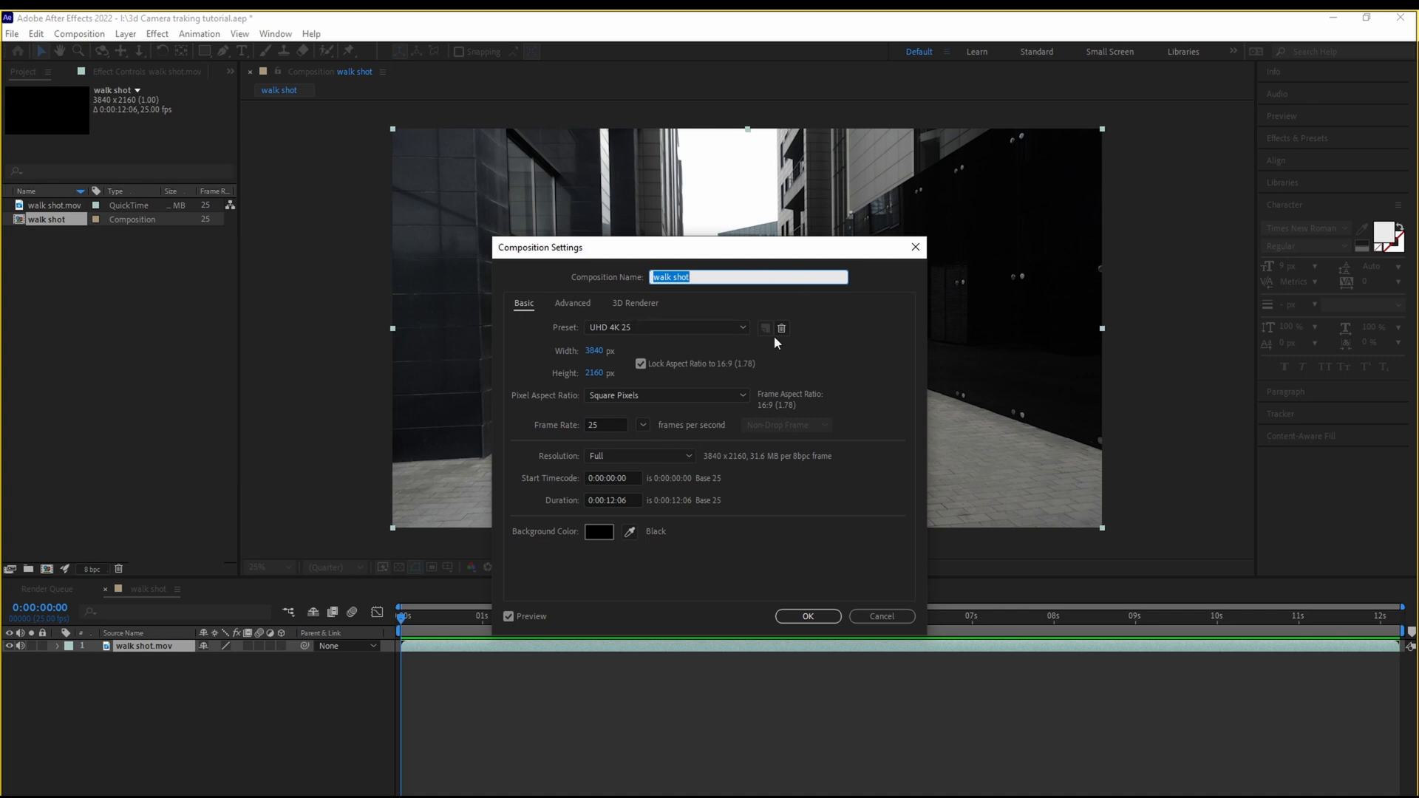
mouse_move(821, 548)
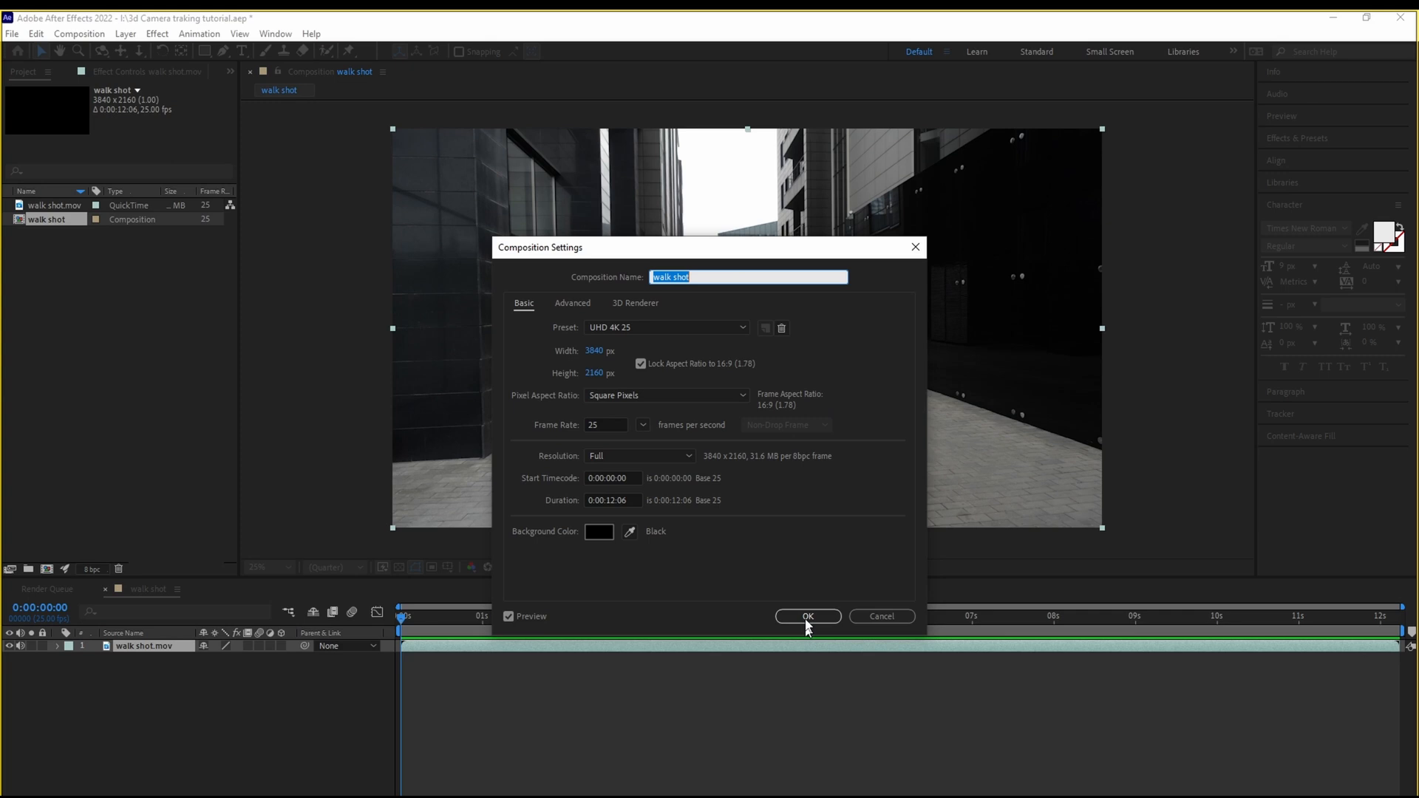
click(807, 616)
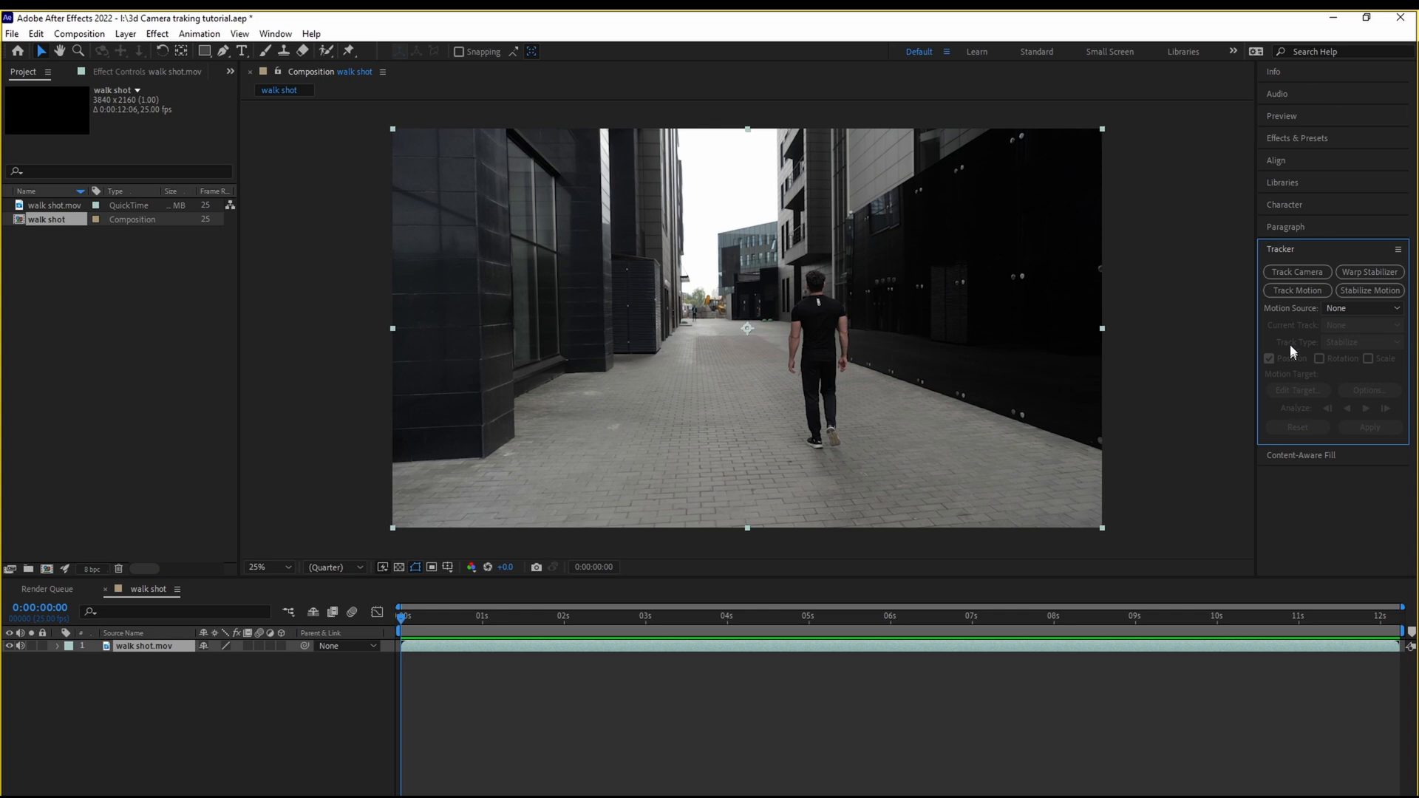
Run Track Camera on the walk shot footage to begin 3D camera analysis.
click(1297, 272)
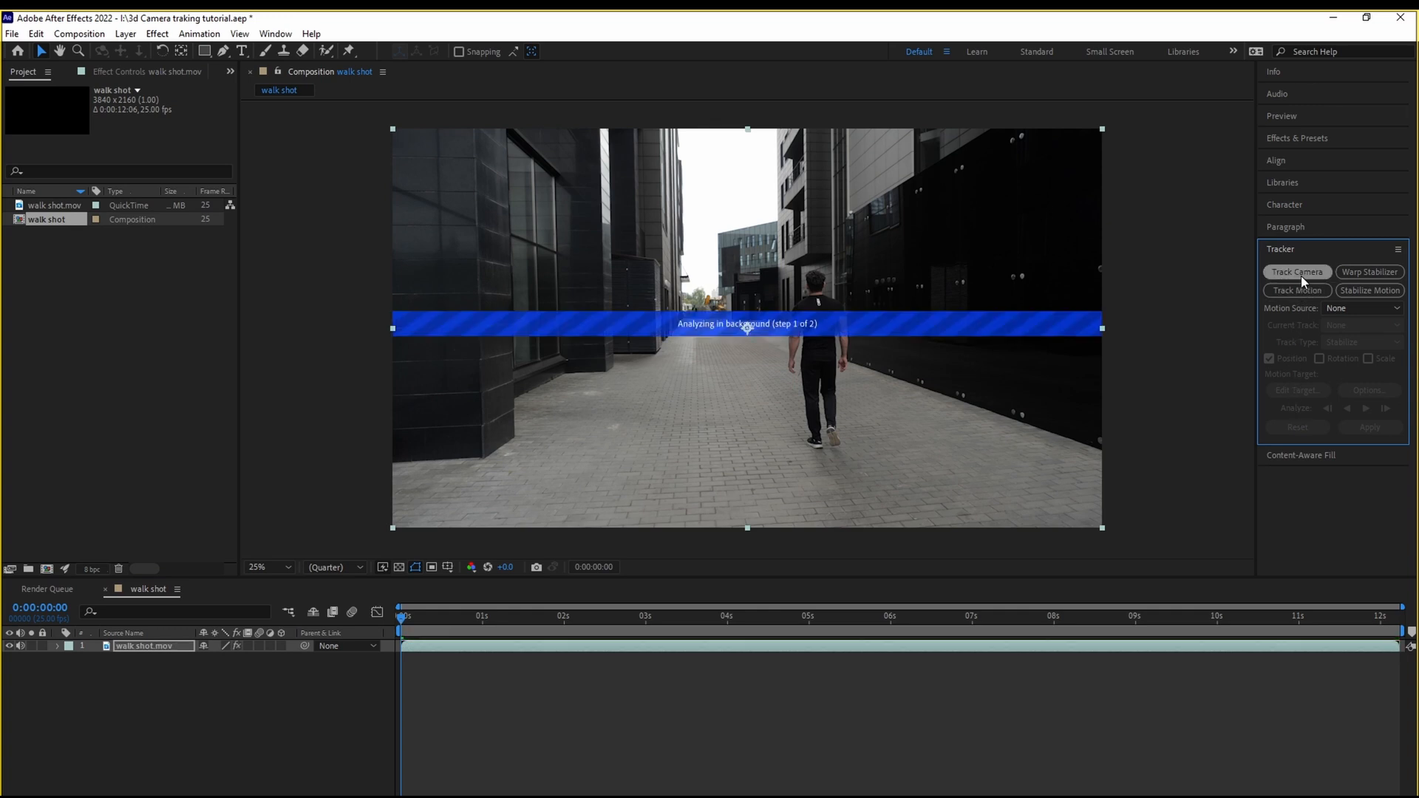
mouse_move(840, 452)
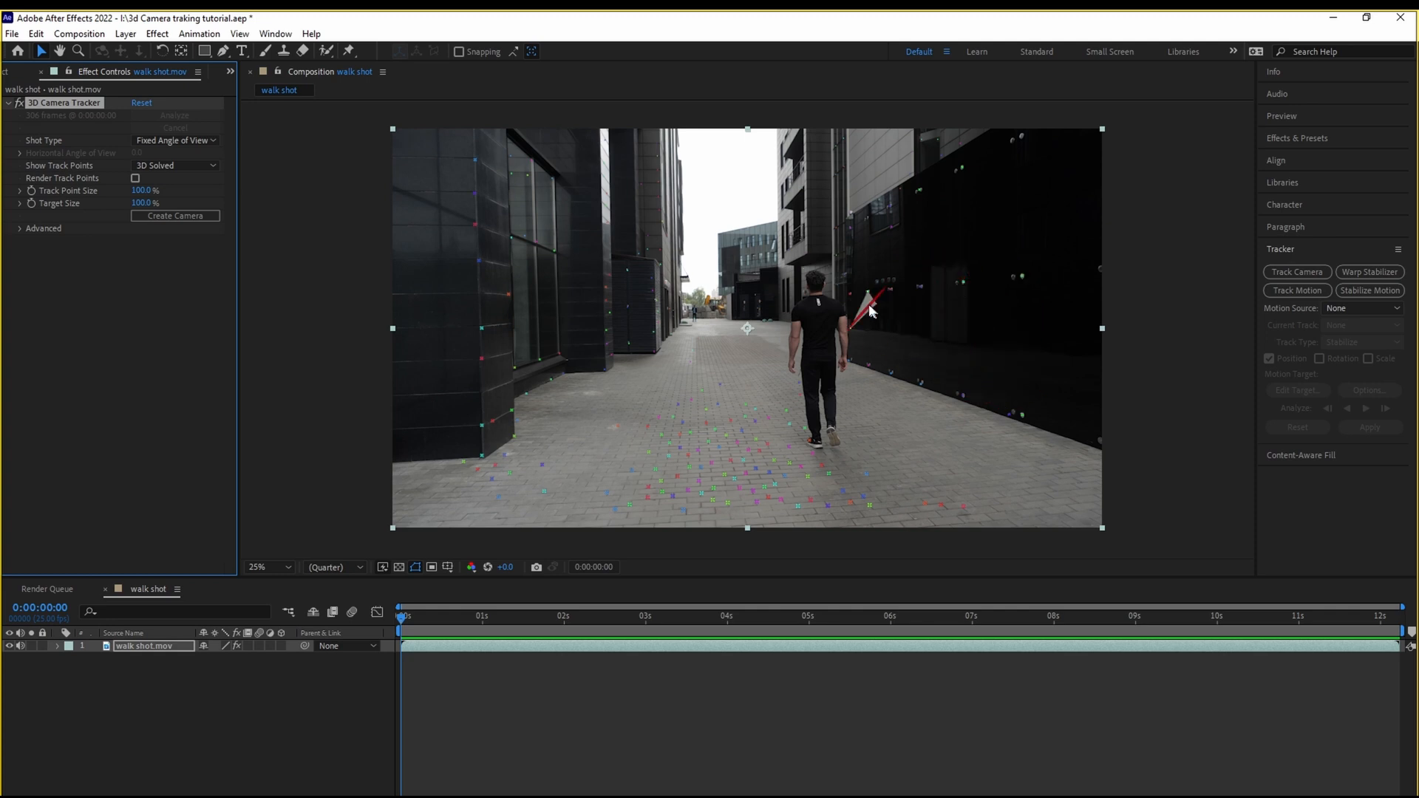
mouse_move(428, 621)
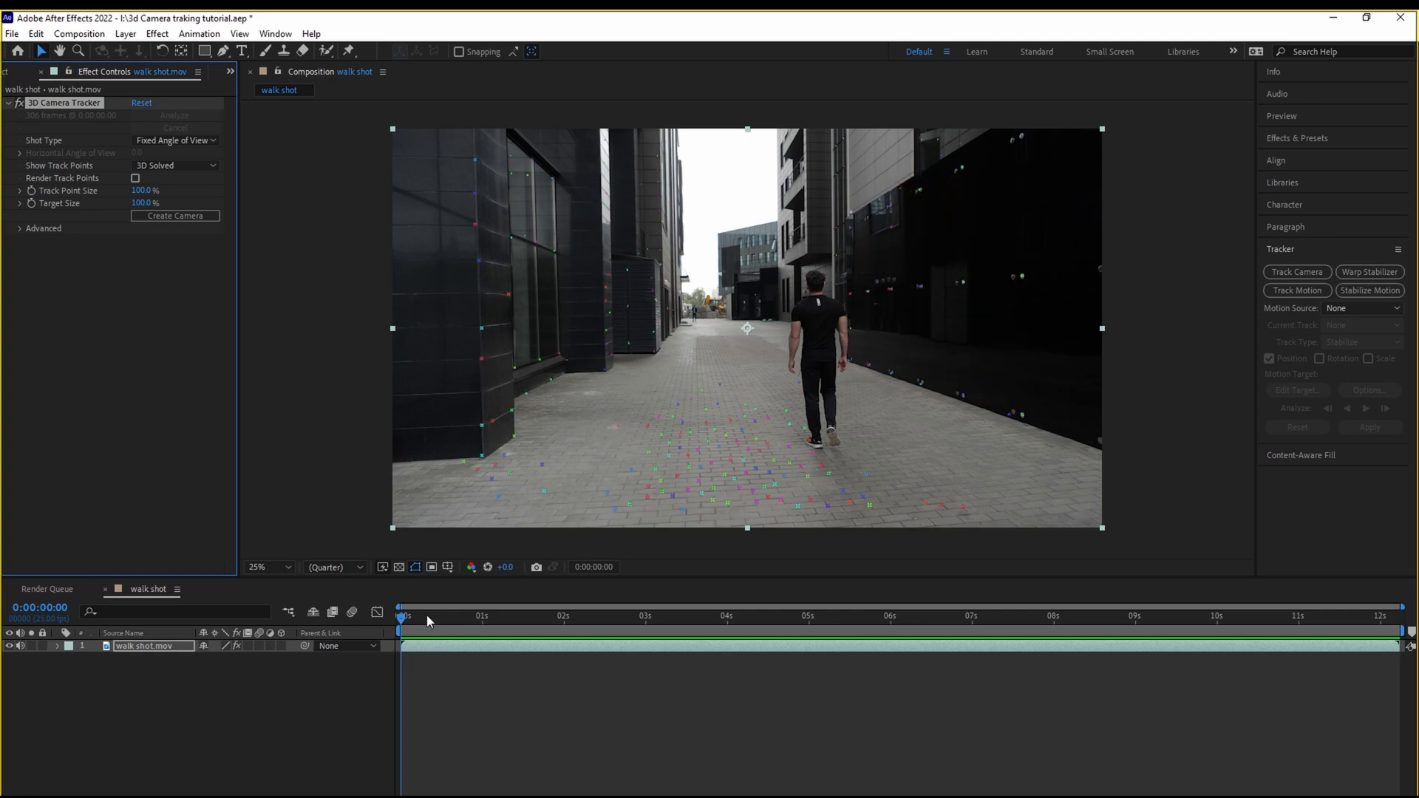
click(1166, 617)
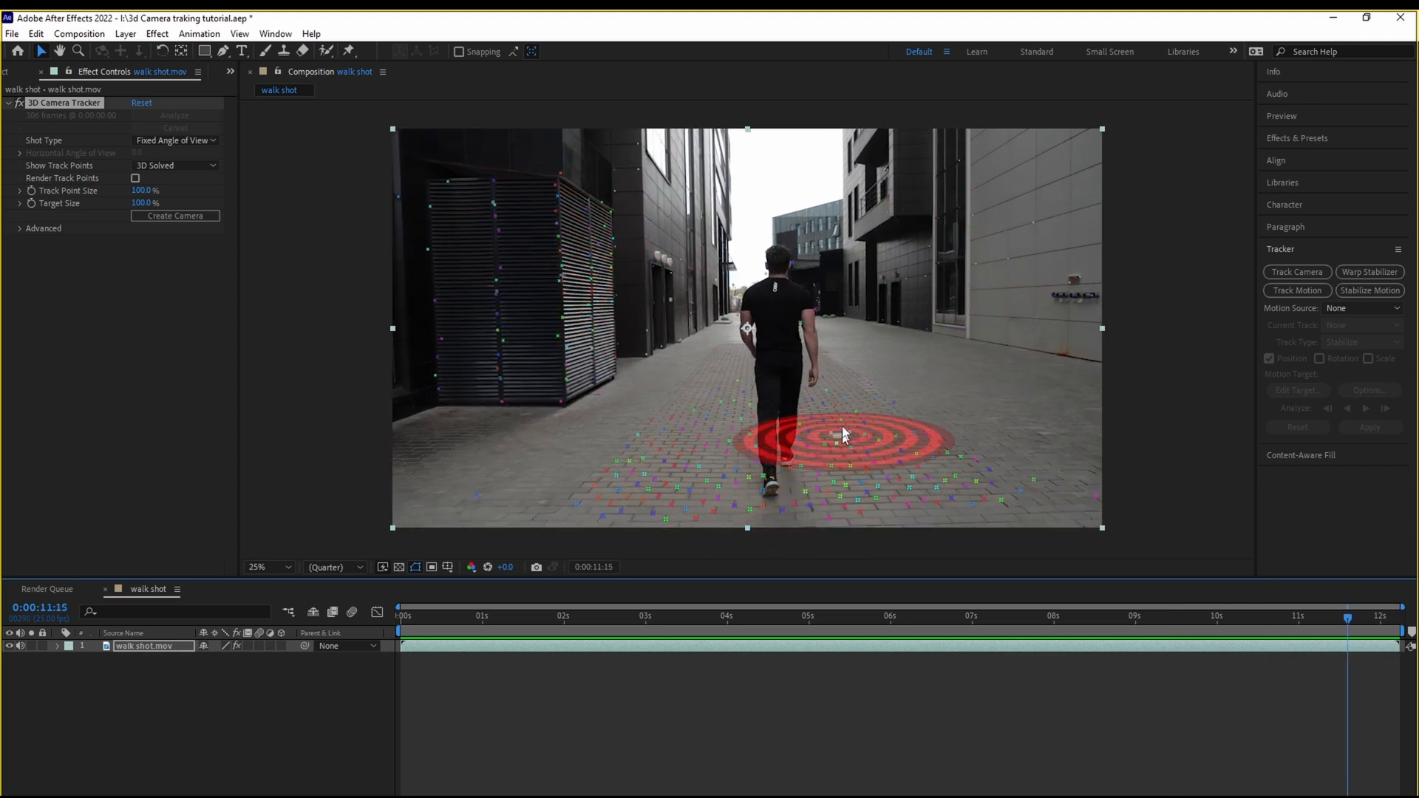
click(449, 614)
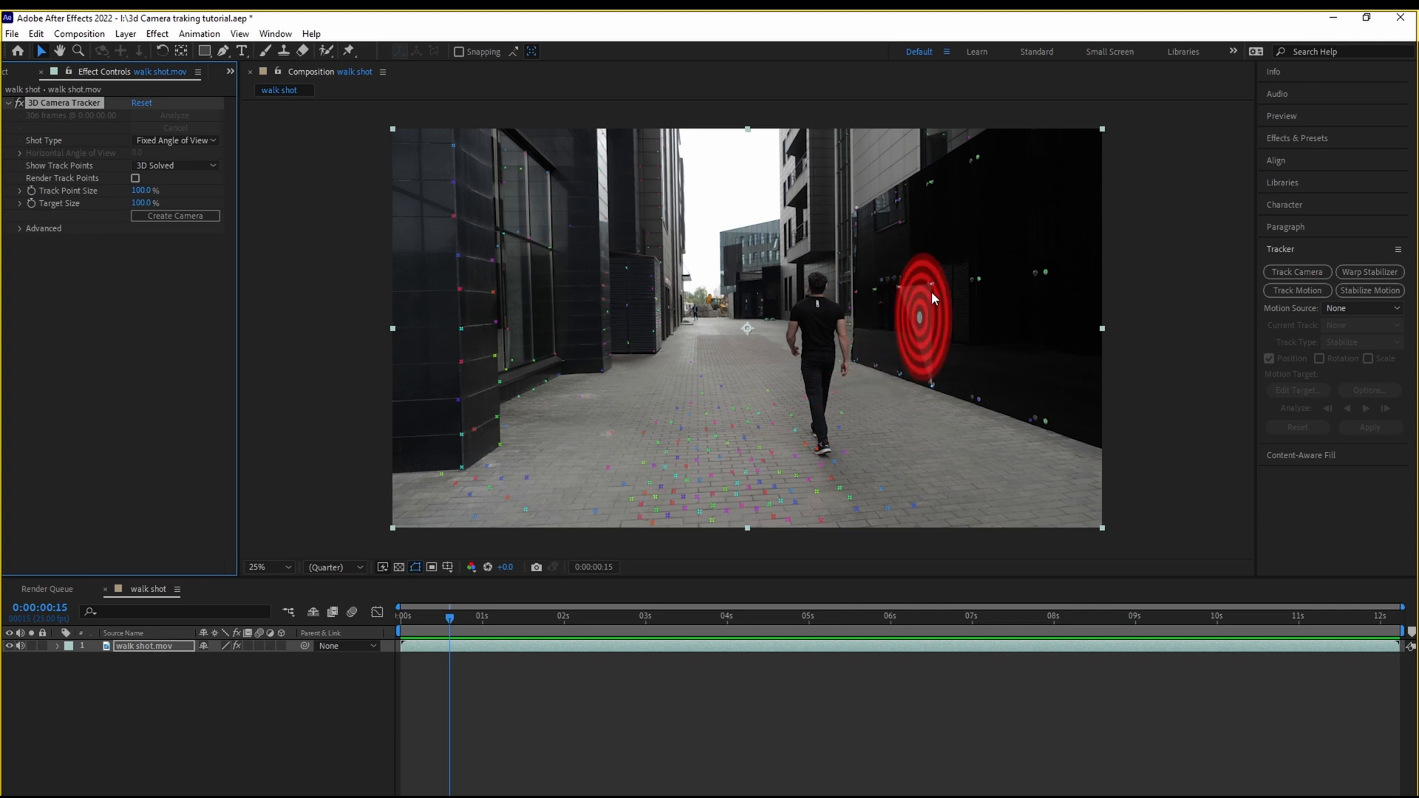
mouse_move(925, 316)
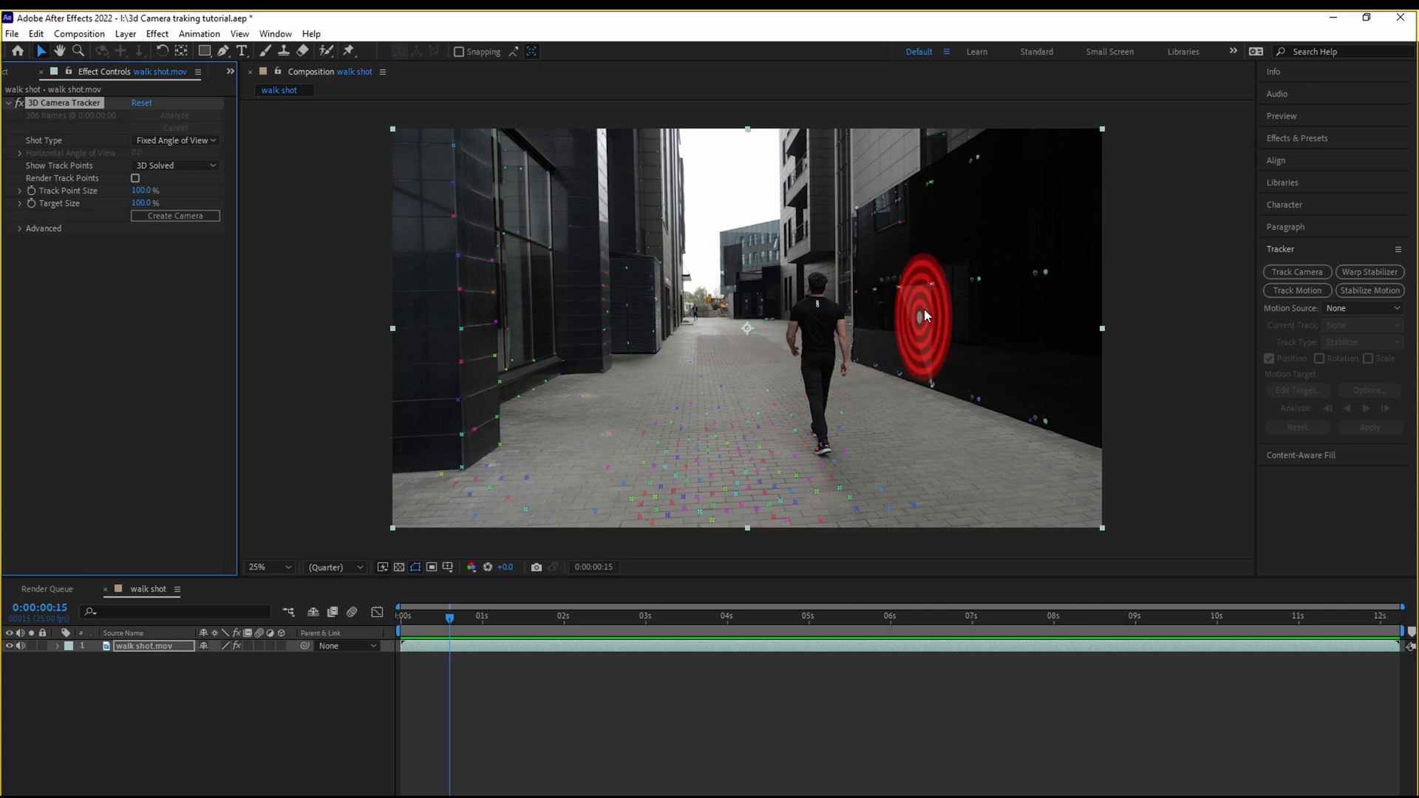
Create Text and Camera from the tracked target on the right-hand wall.
right_click(926, 316)
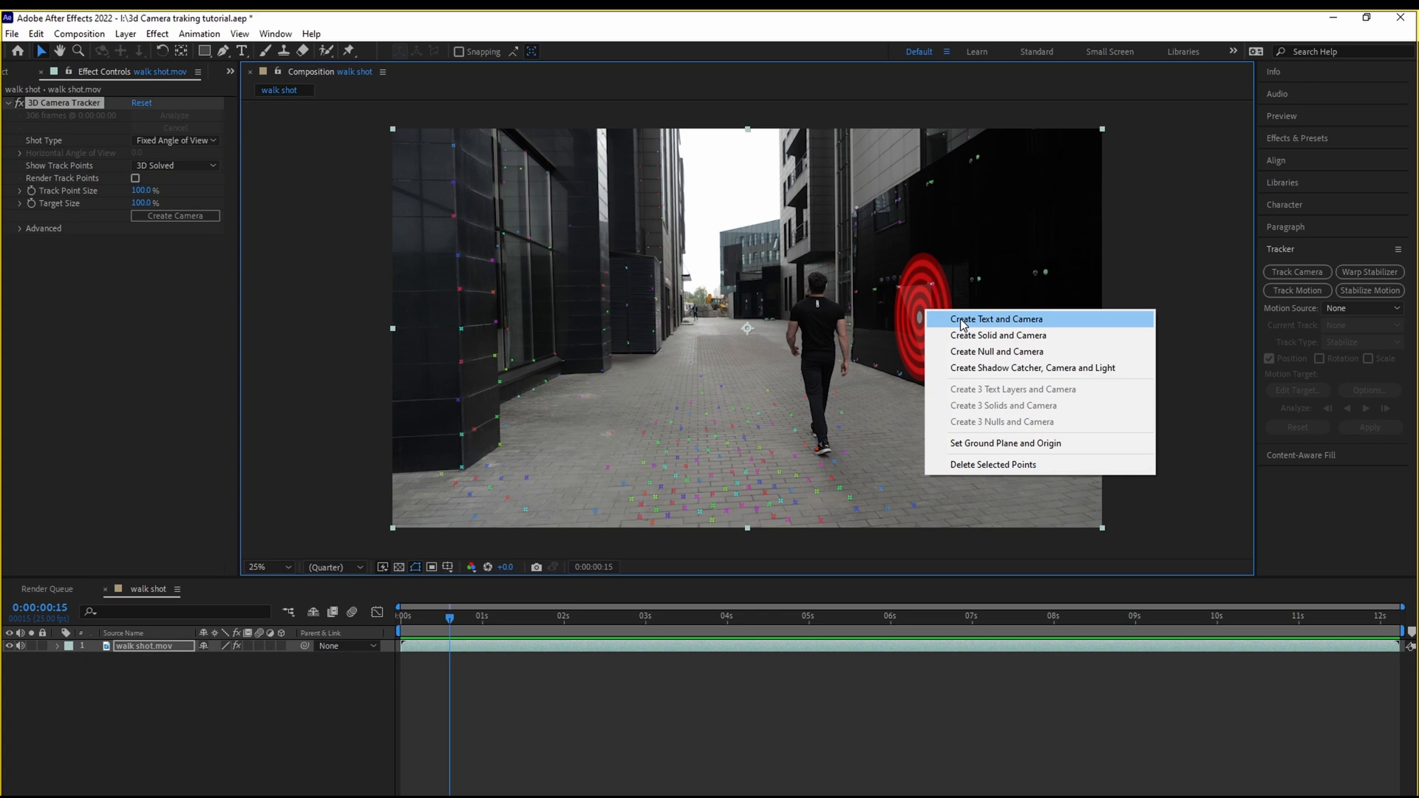
click(995, 319)
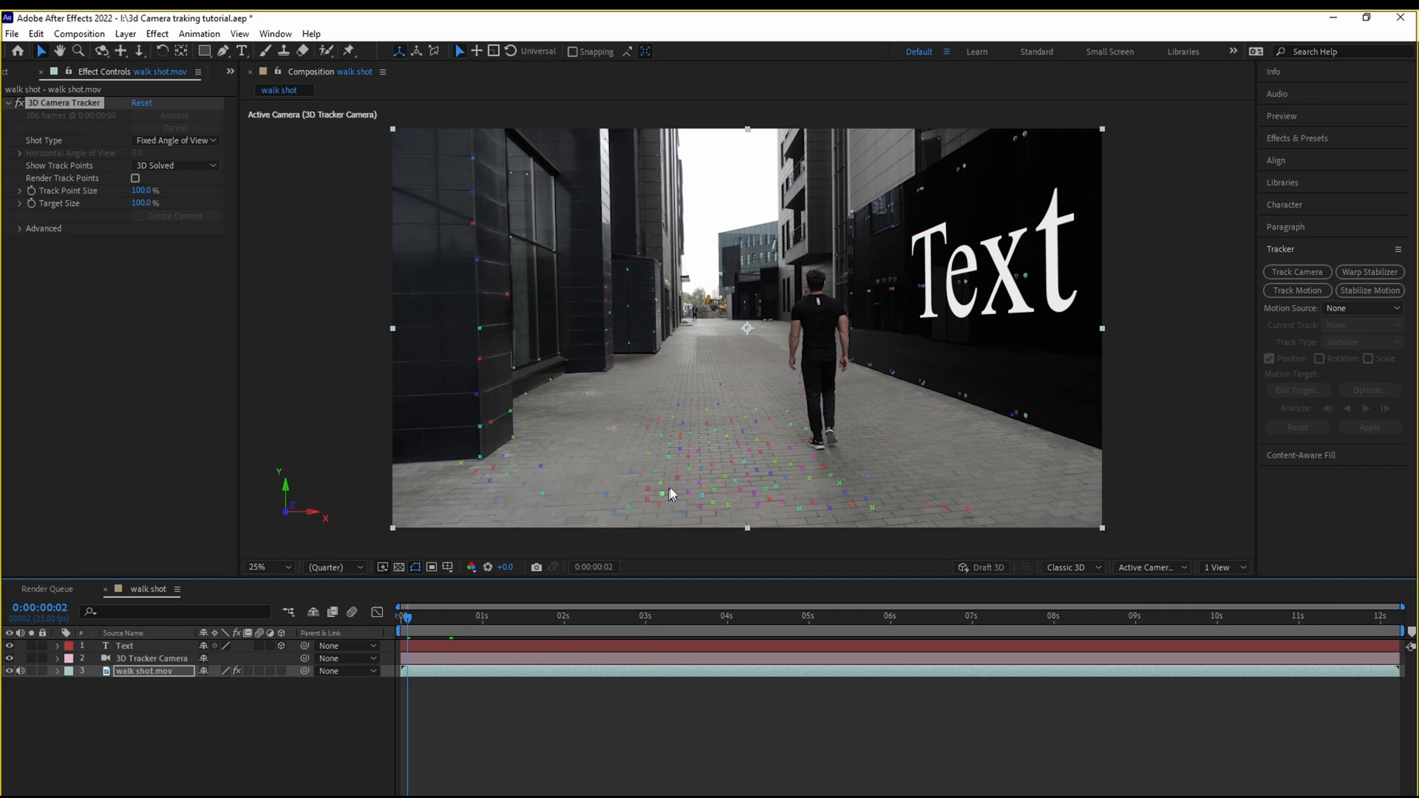
Create a solid layer from a tracked target on the alley ground.
right_click(637, 456)
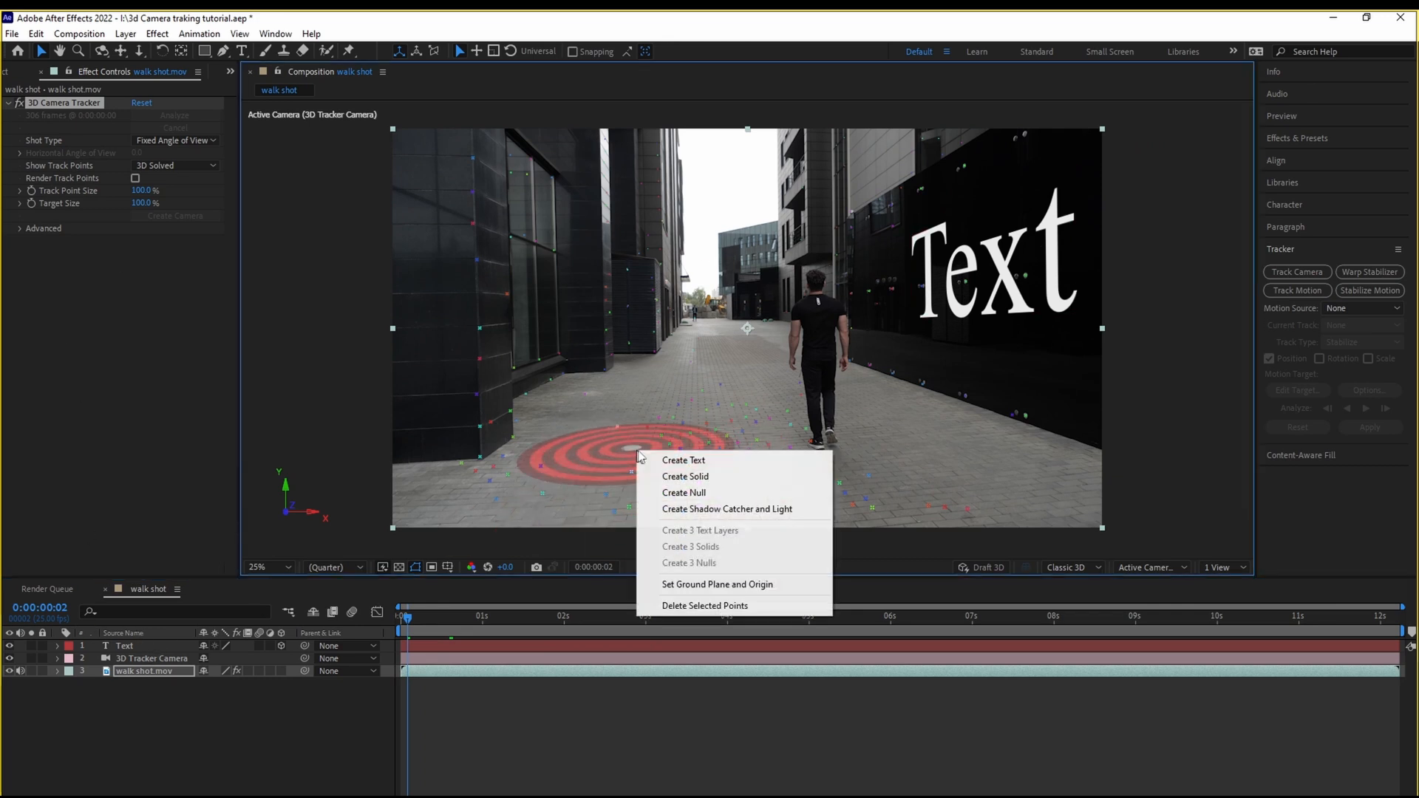
mouse_move(685, 476)
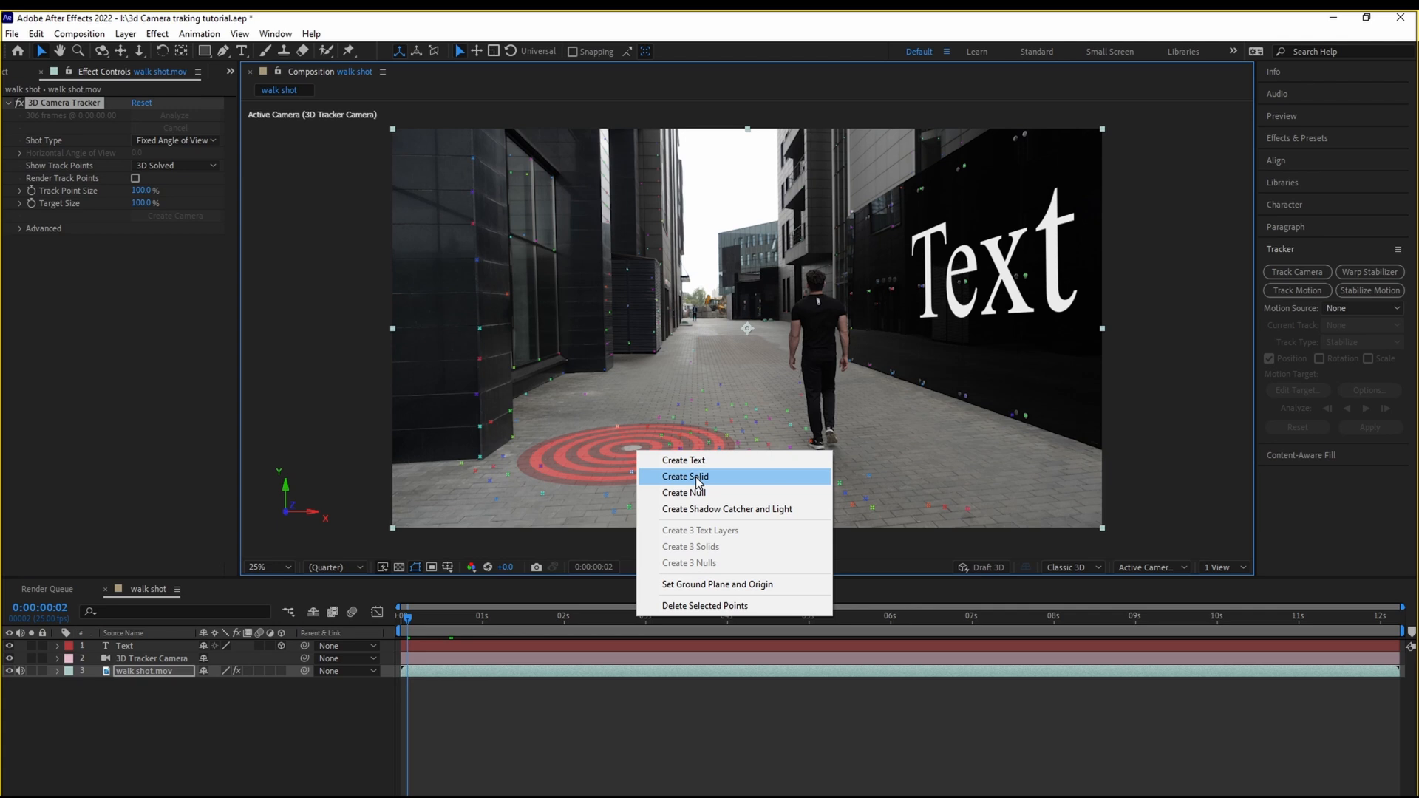
click(684, 476)
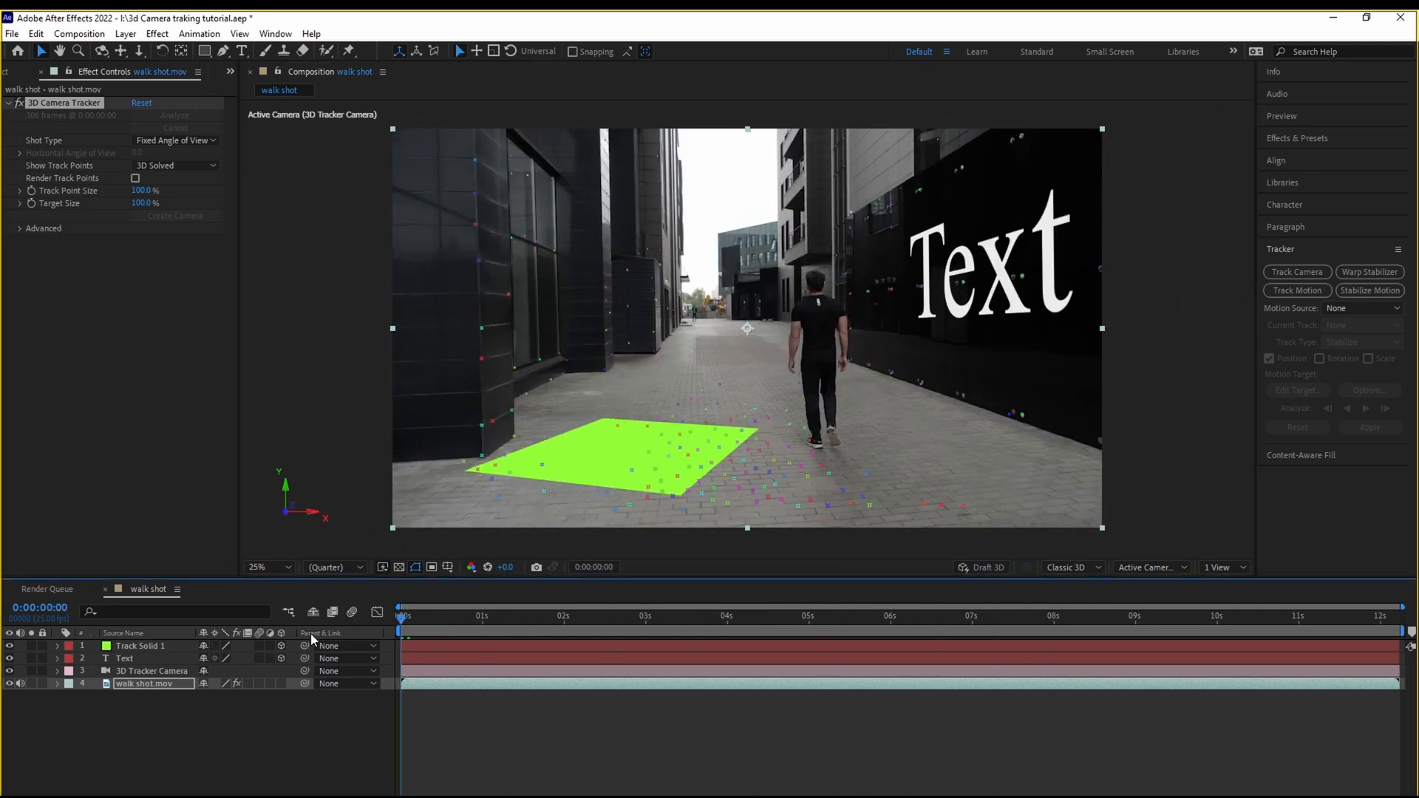
Pre-compose Track Solid 1 into its own composition and start importing a file into it.
click(140, 646)
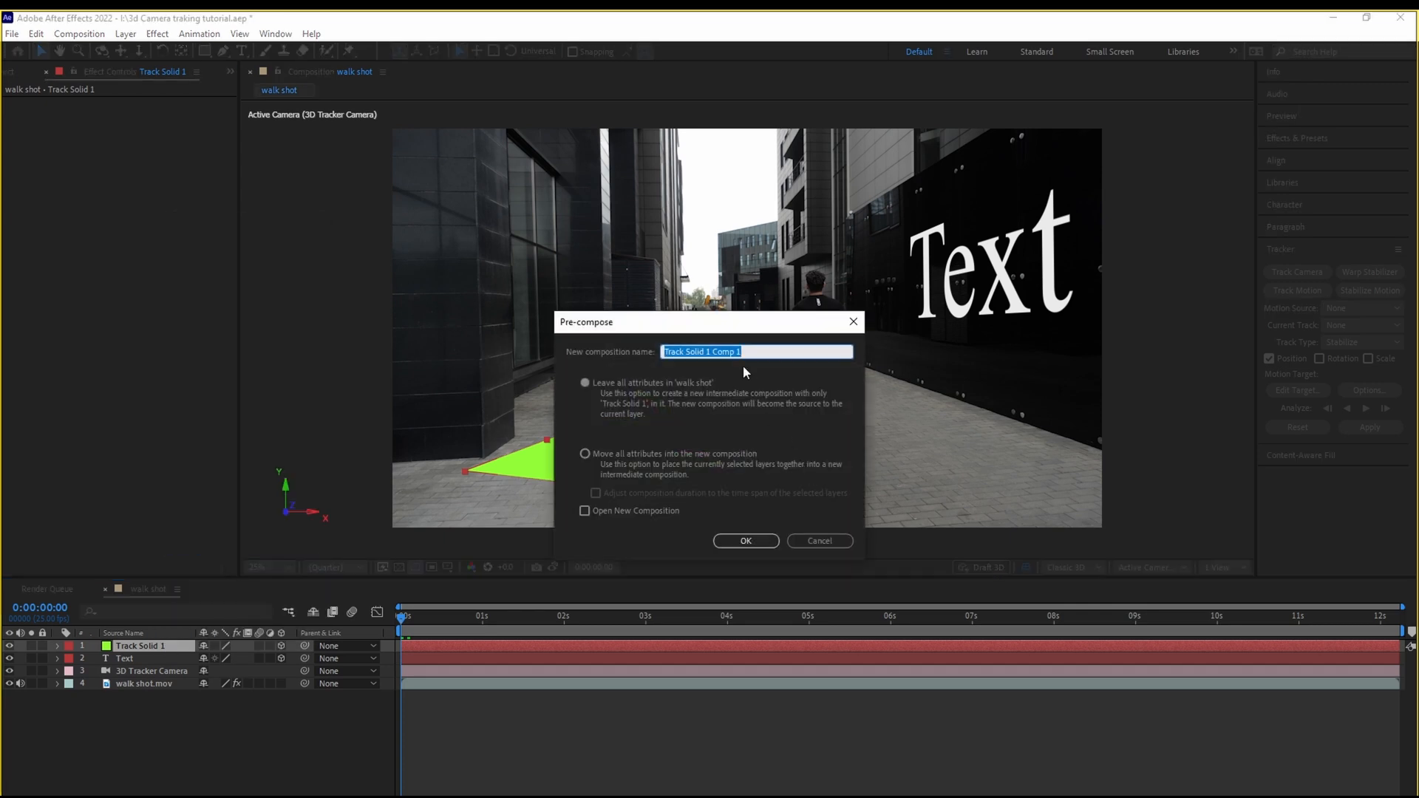
click(745, 541)
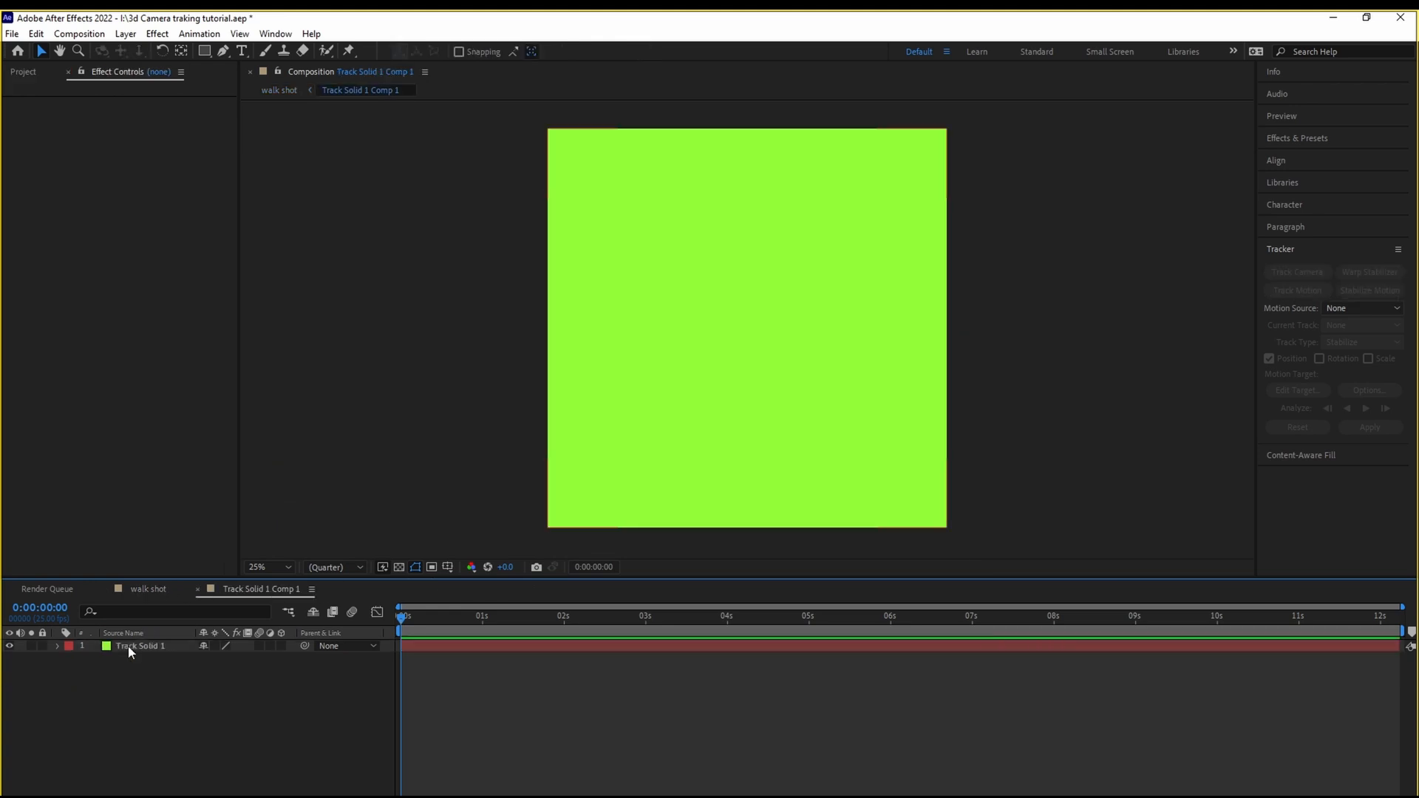
click(140, 645)
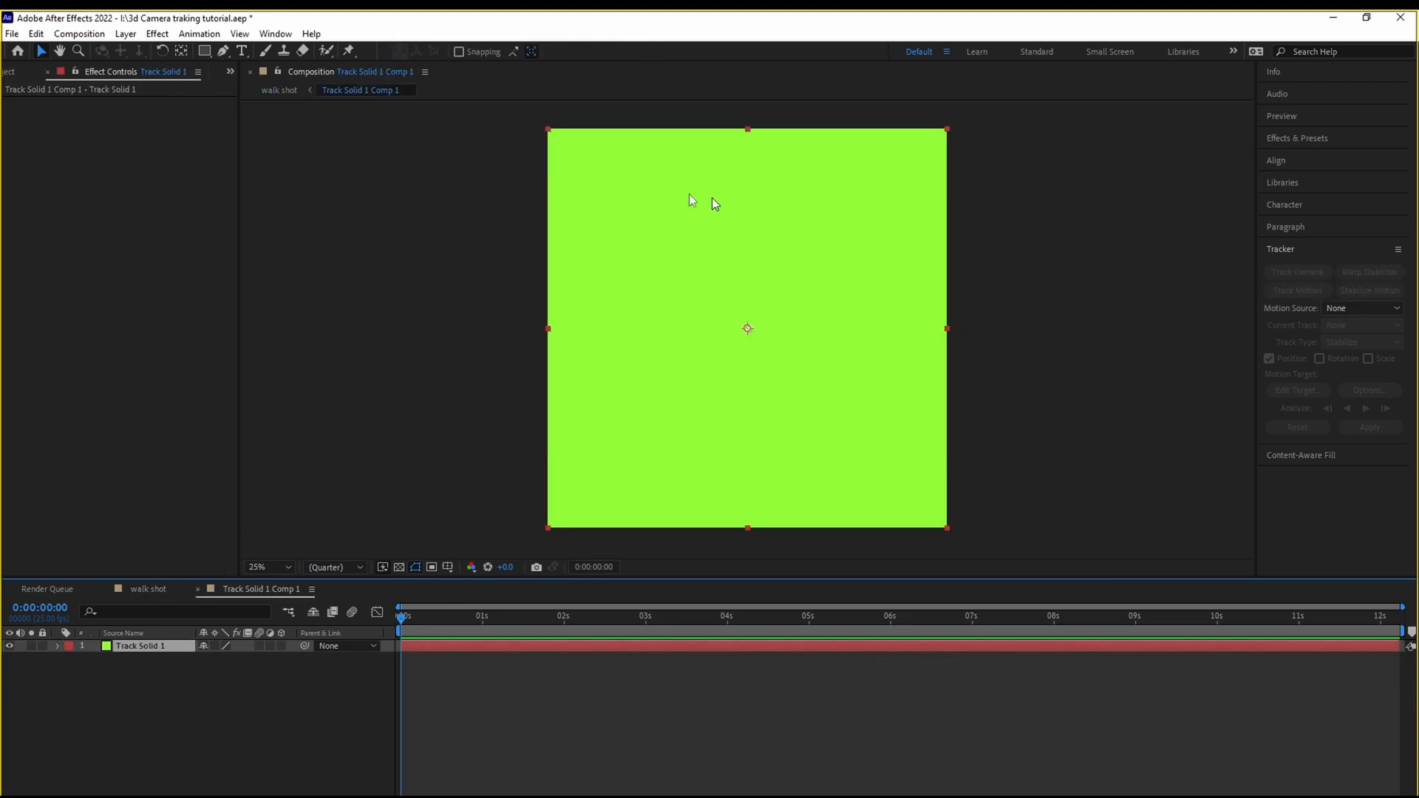
mouse_move(670, 343)
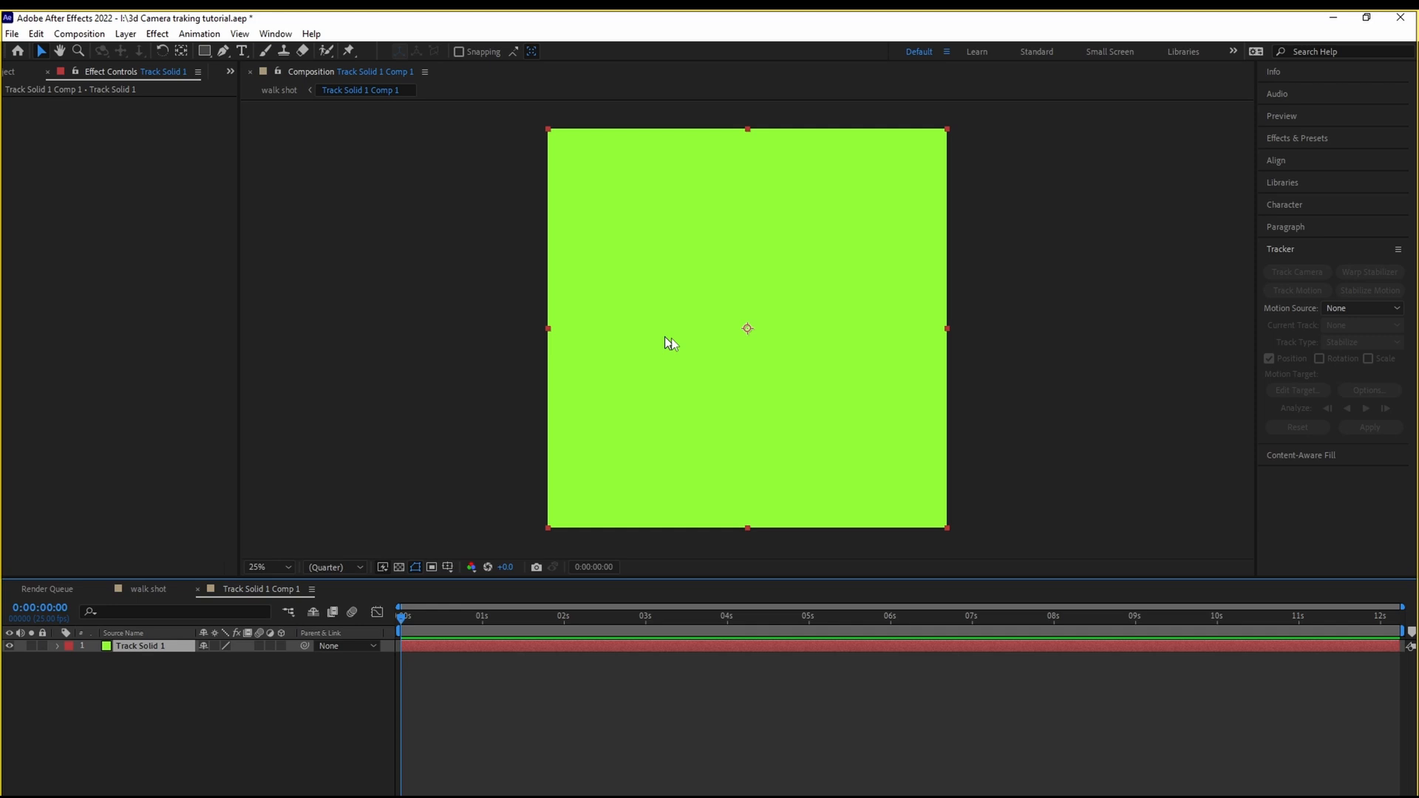
click(22, 71)
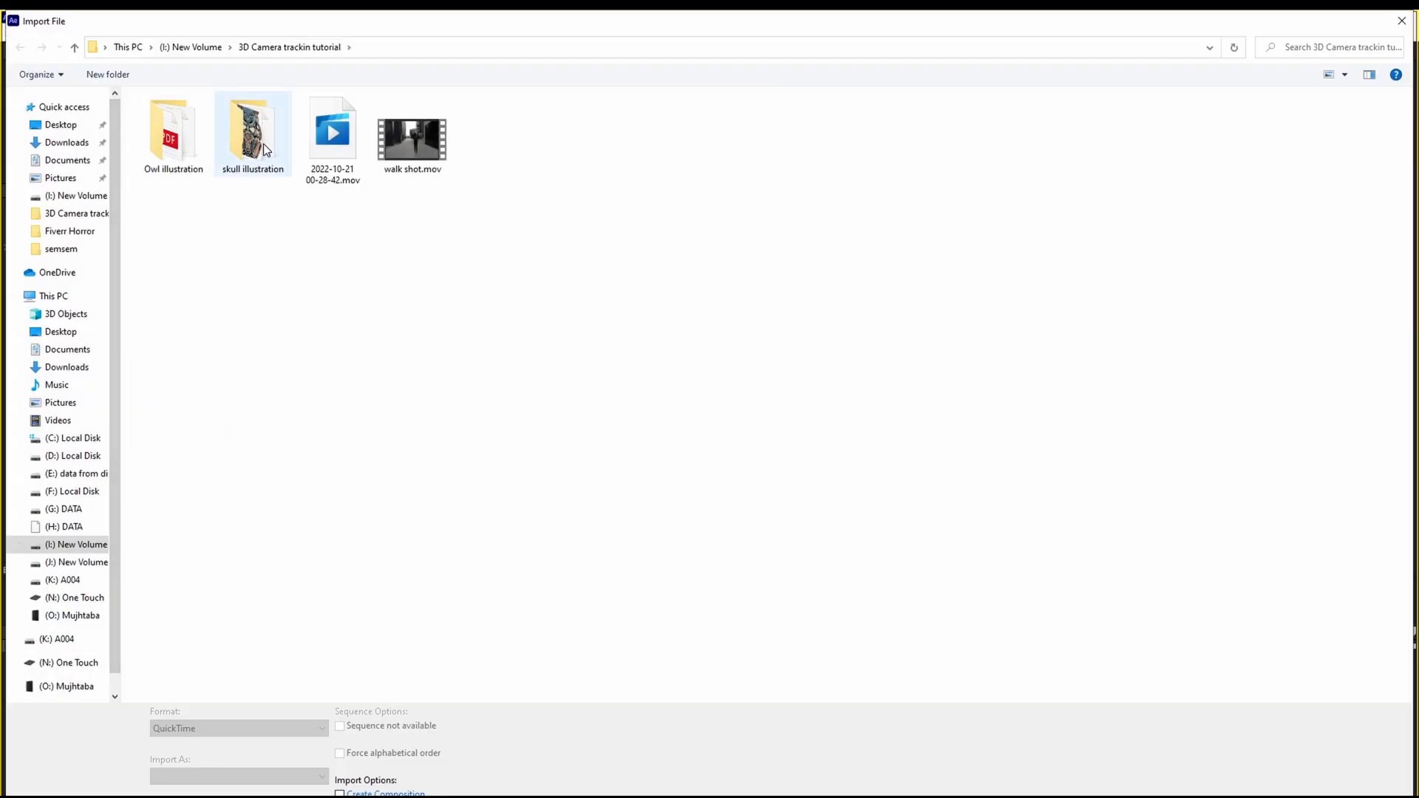
Bring skull mask.png from the skull illustration folder into the precomp, then return to walk shot.
double_click(252, 130)
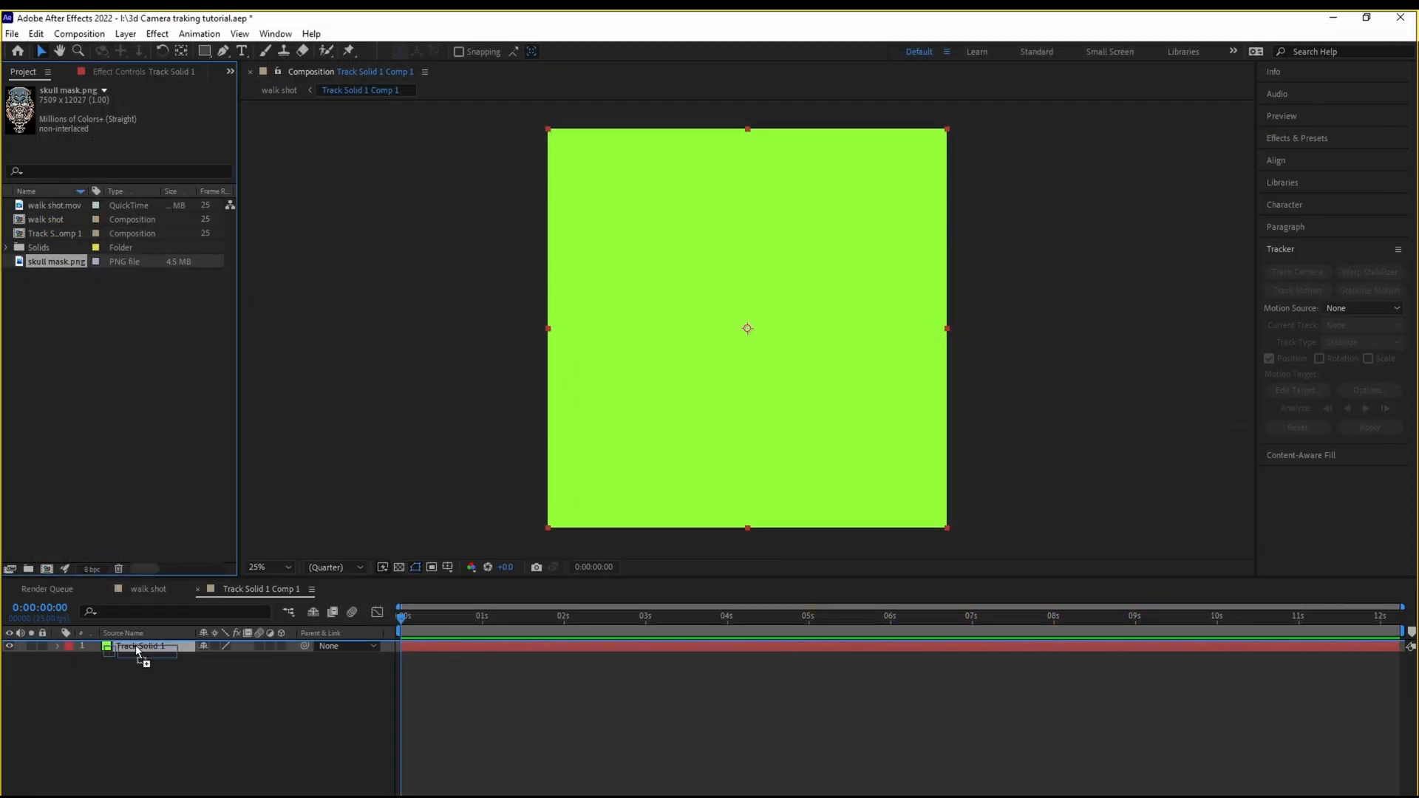
drag(56, 260, 140, 646)
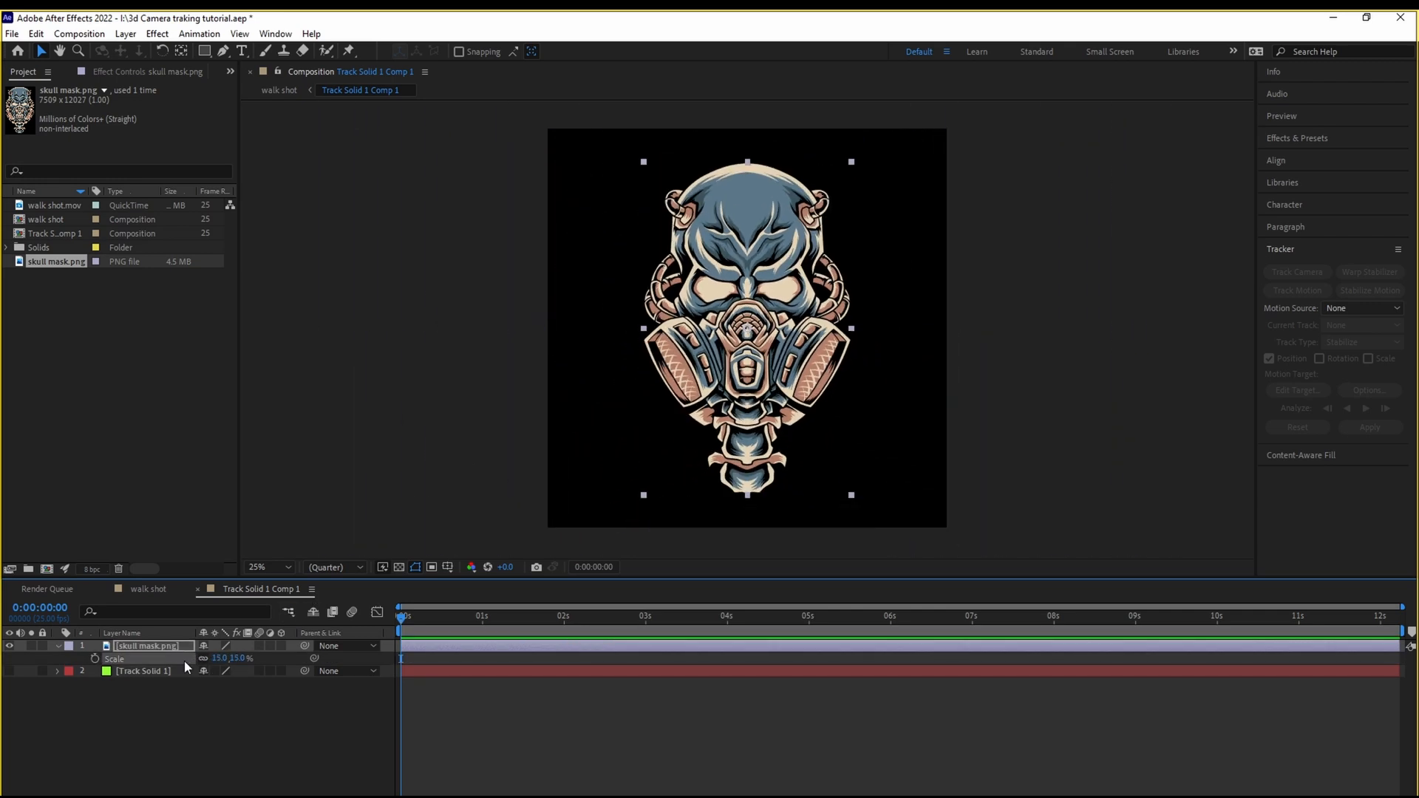
click(145, 590)
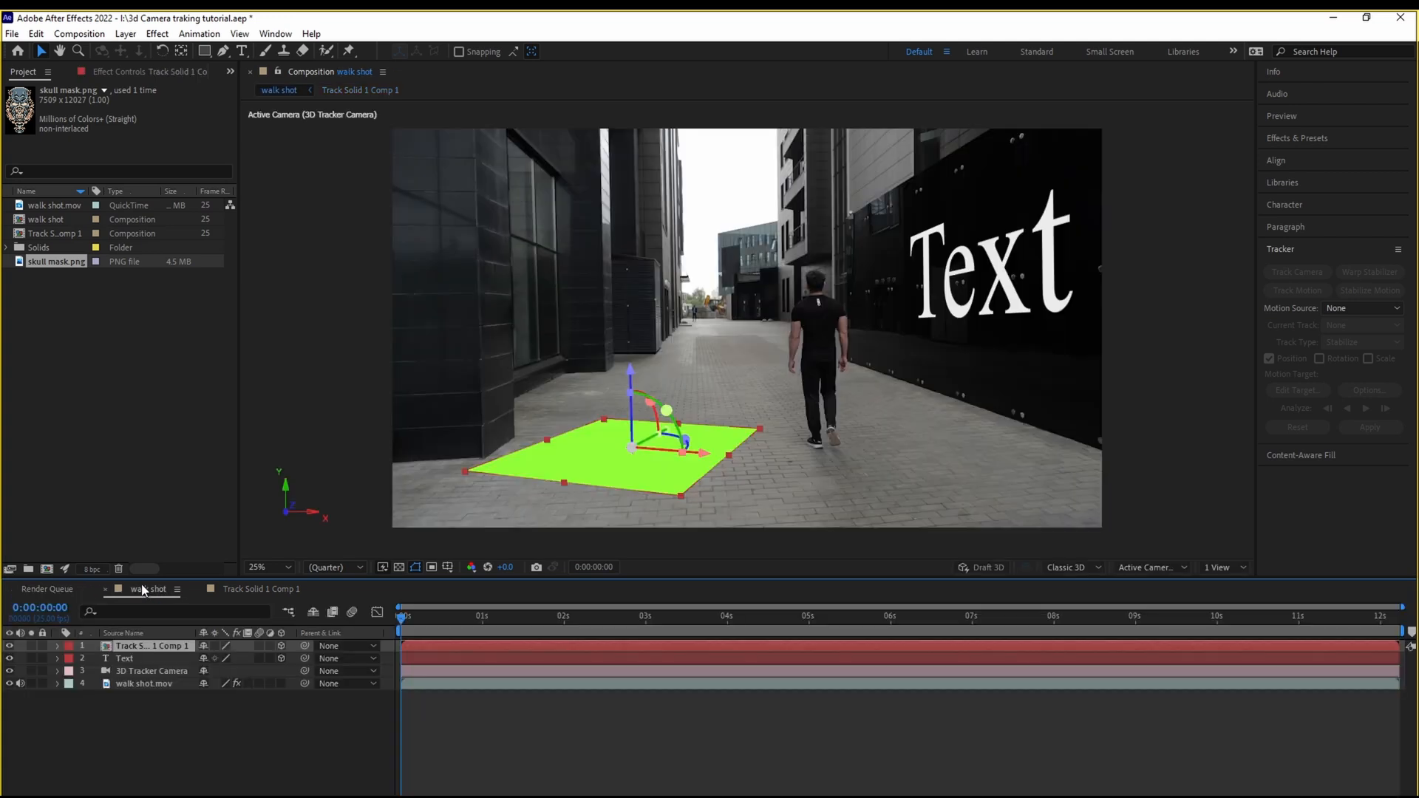
Preview the skull on the pavement and shrink the precomp layer with the transform gizmo.
click(550, 617)
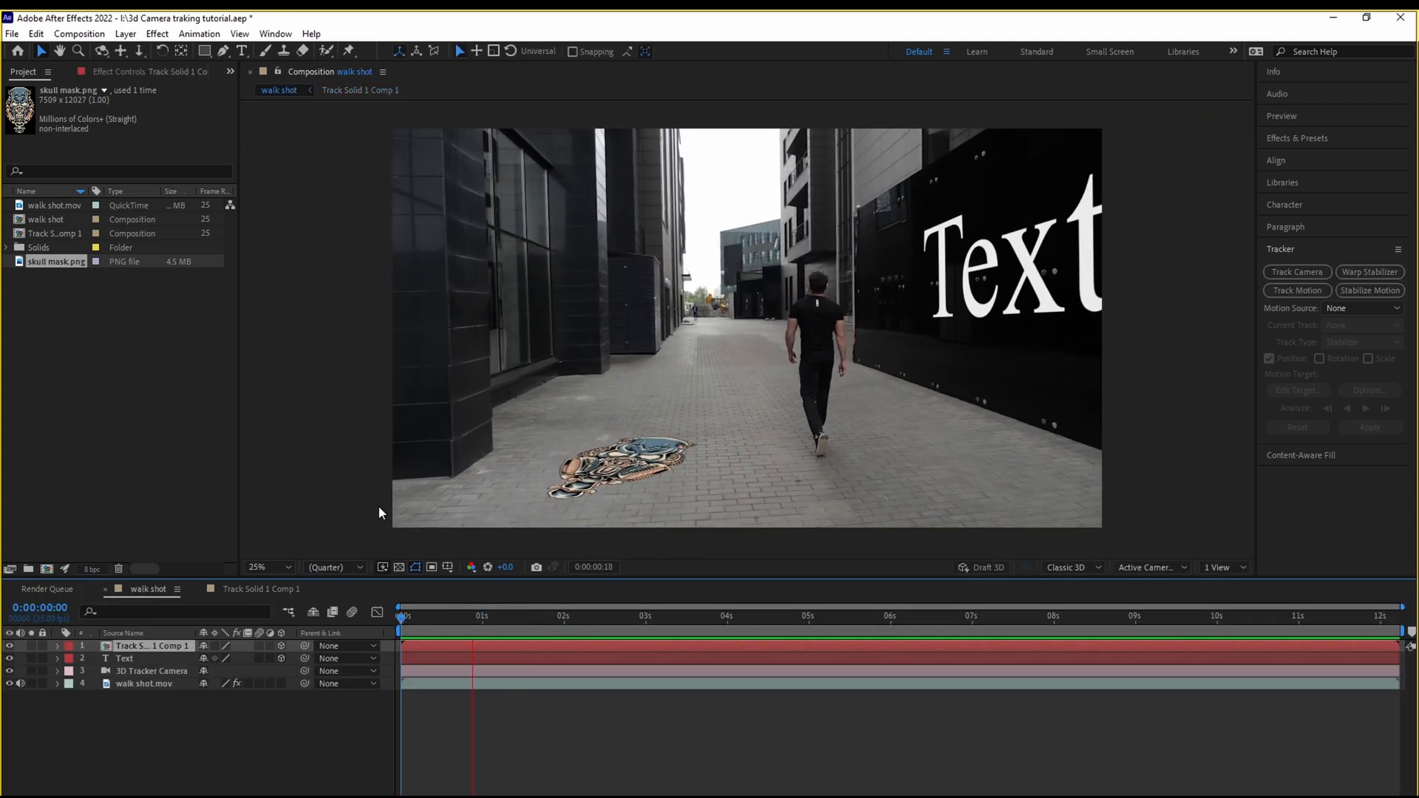
click(639, 623)
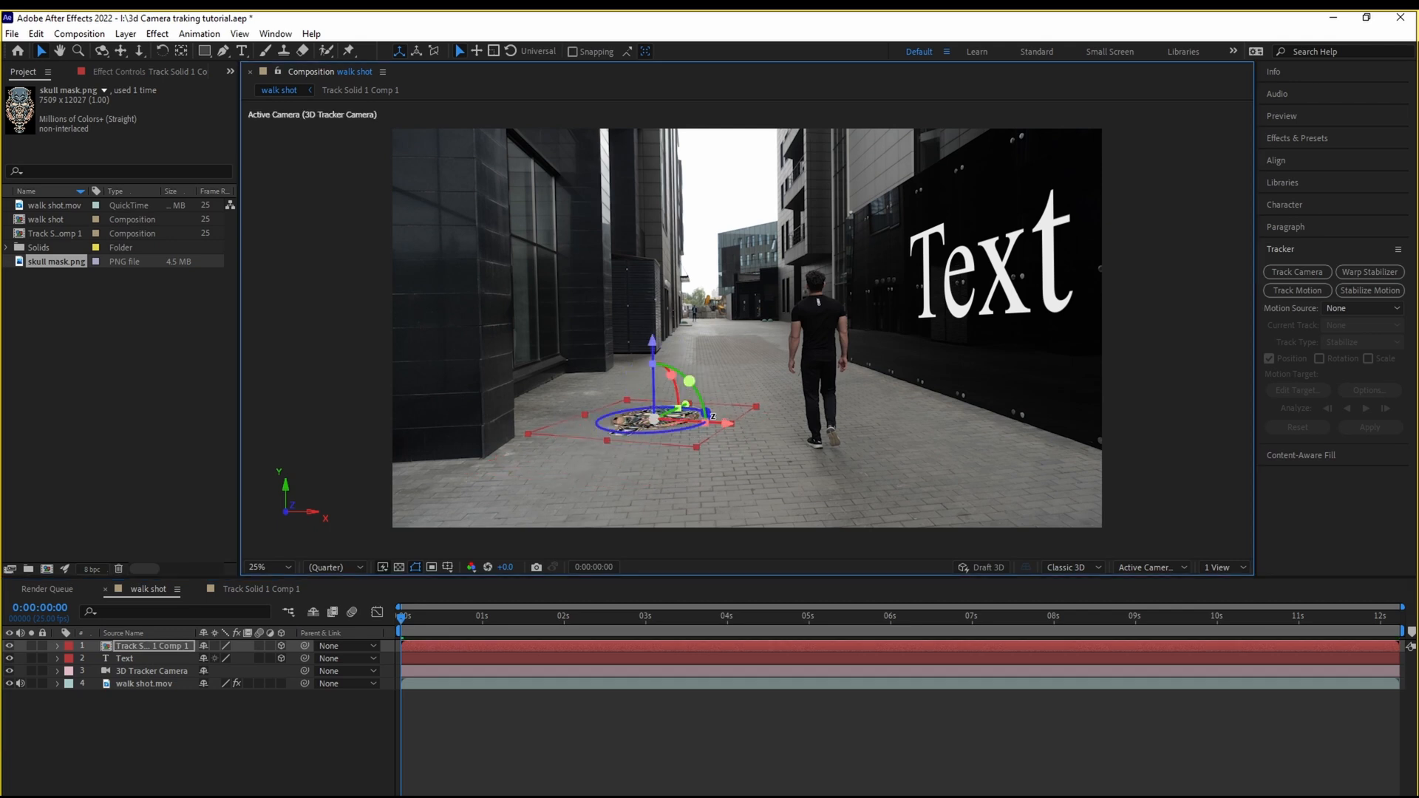
drag(685, 371, 716, 408)
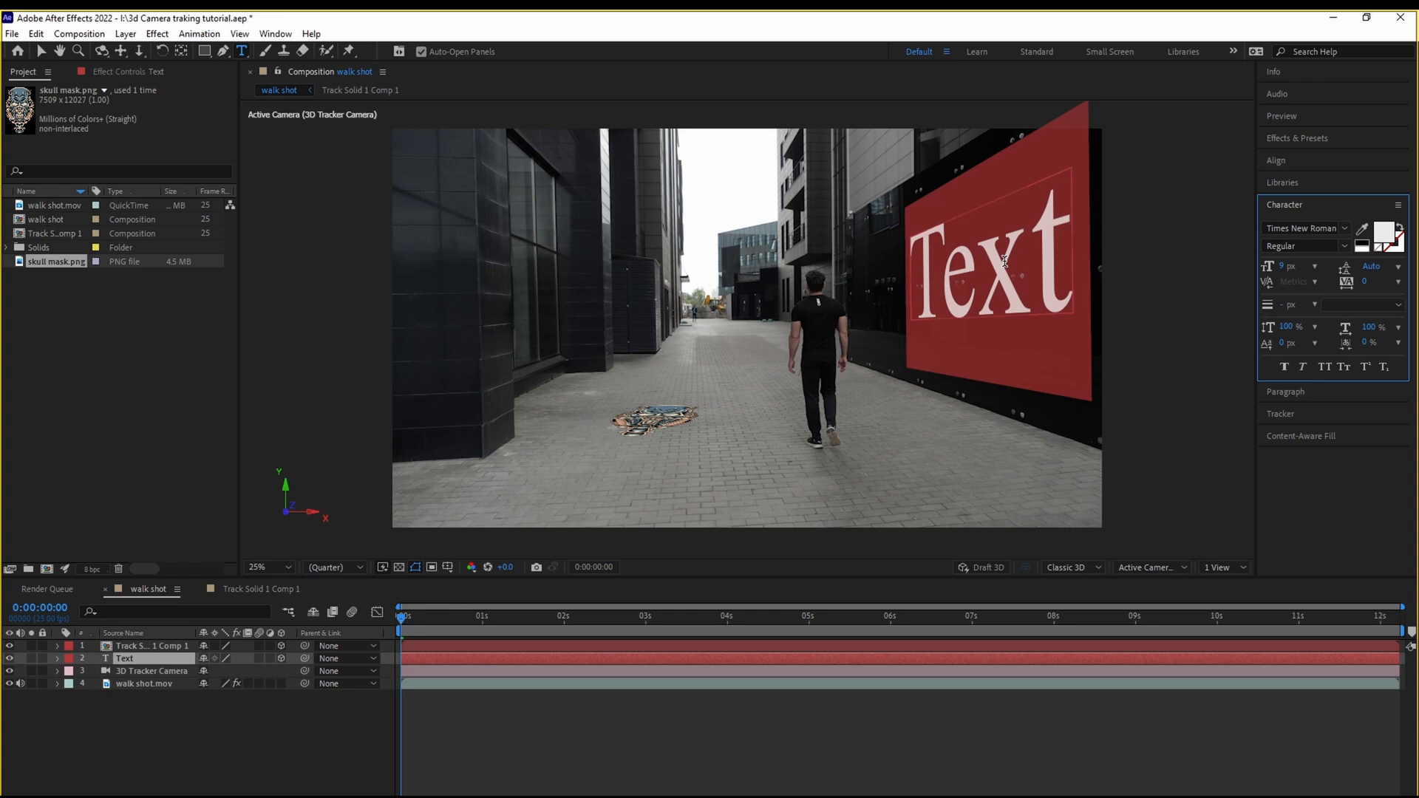
Retype the wall text as '3D Camera tracking' and shrink it onto the right-hand wall.
text(hey)
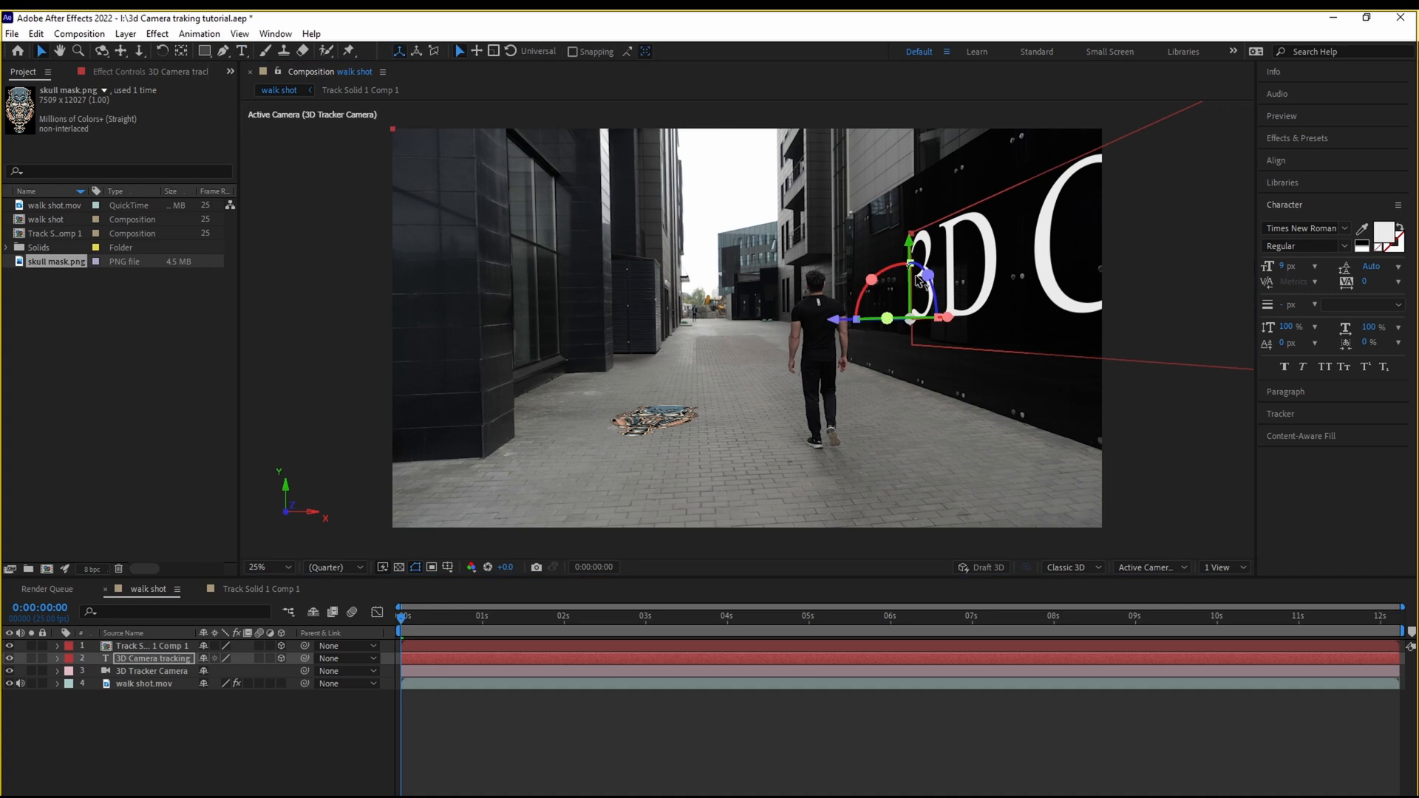
mouse_move(1057, 285)
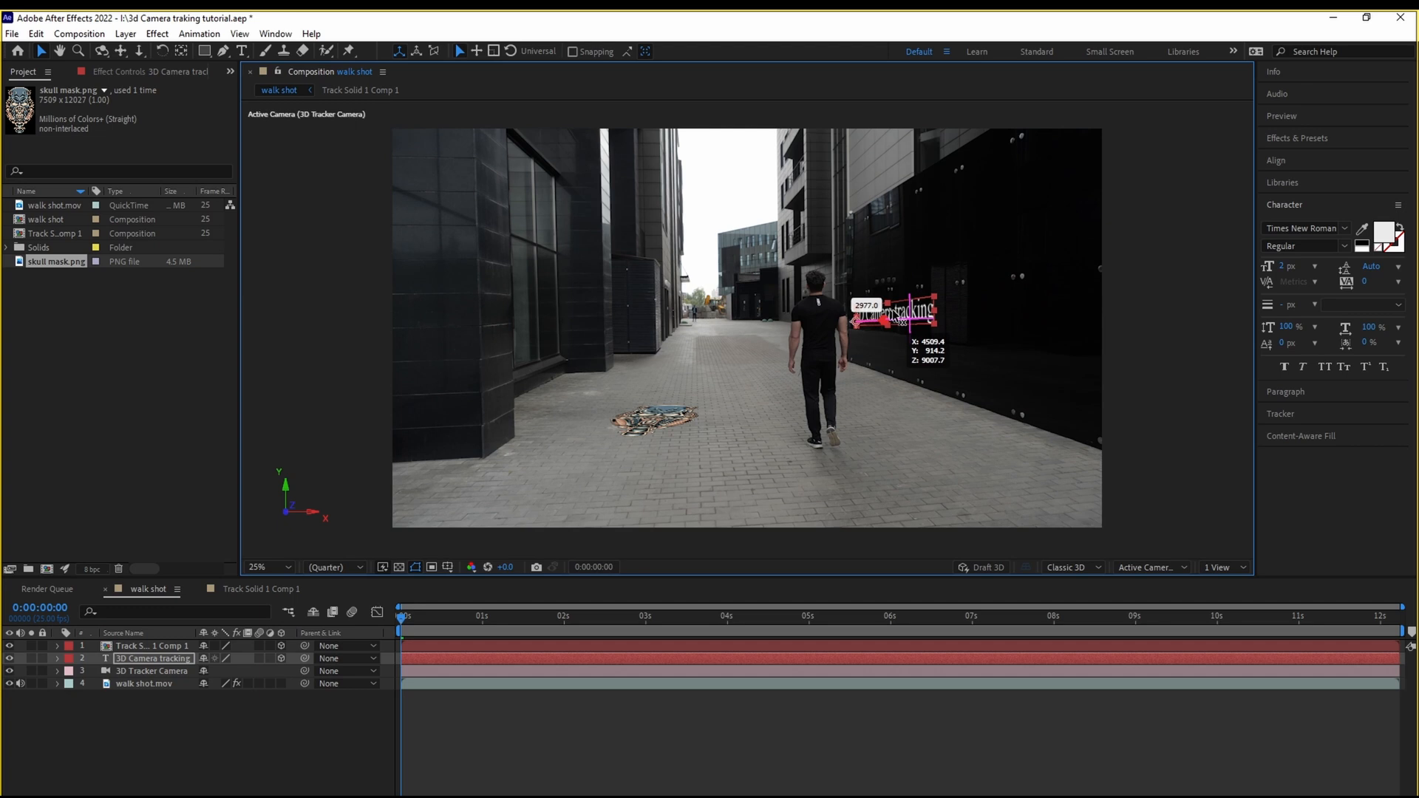
drag(896, 317, 905, 272)
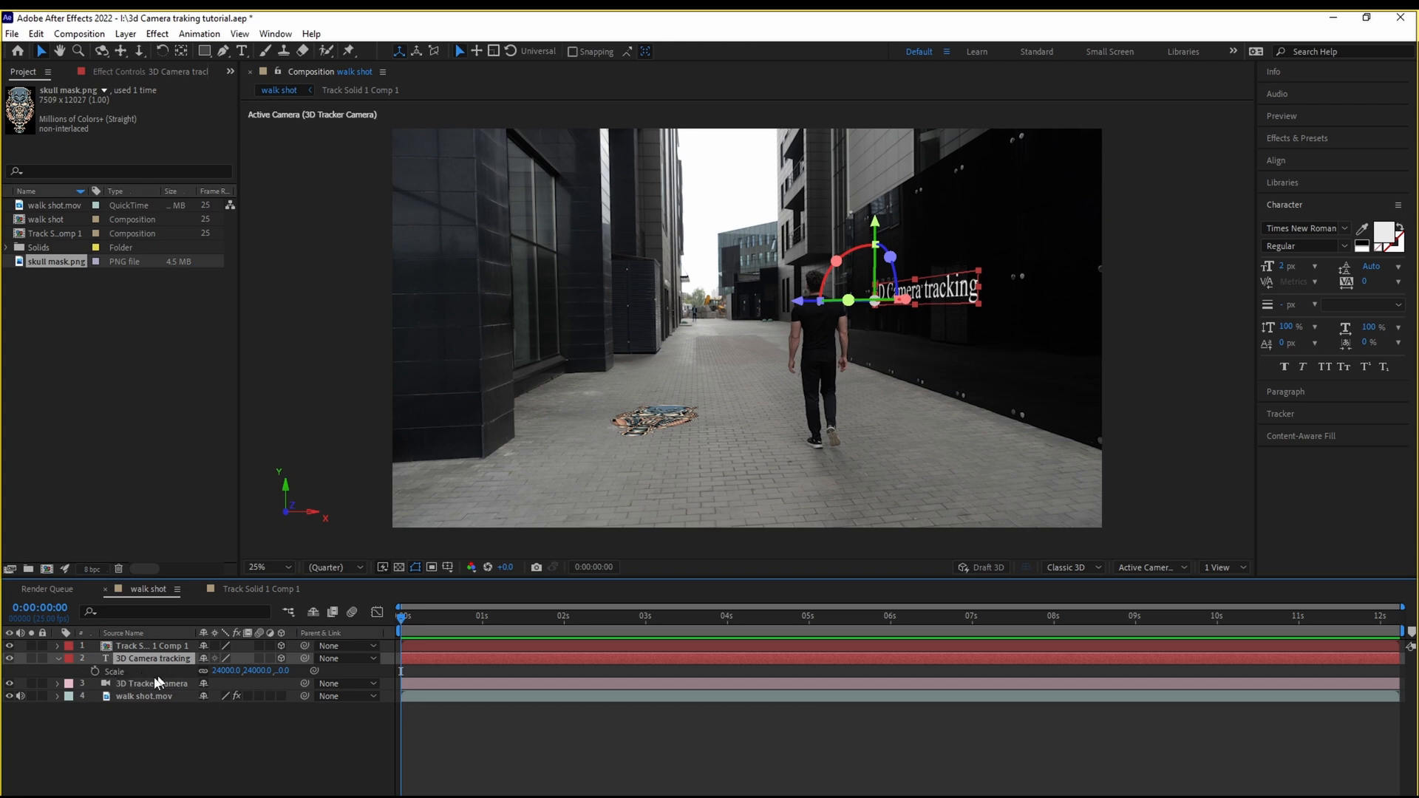
Keyframe the text's Scale from frame 0, enlarging at frame 11 and adjusting near frame 16.
click(58, 658)
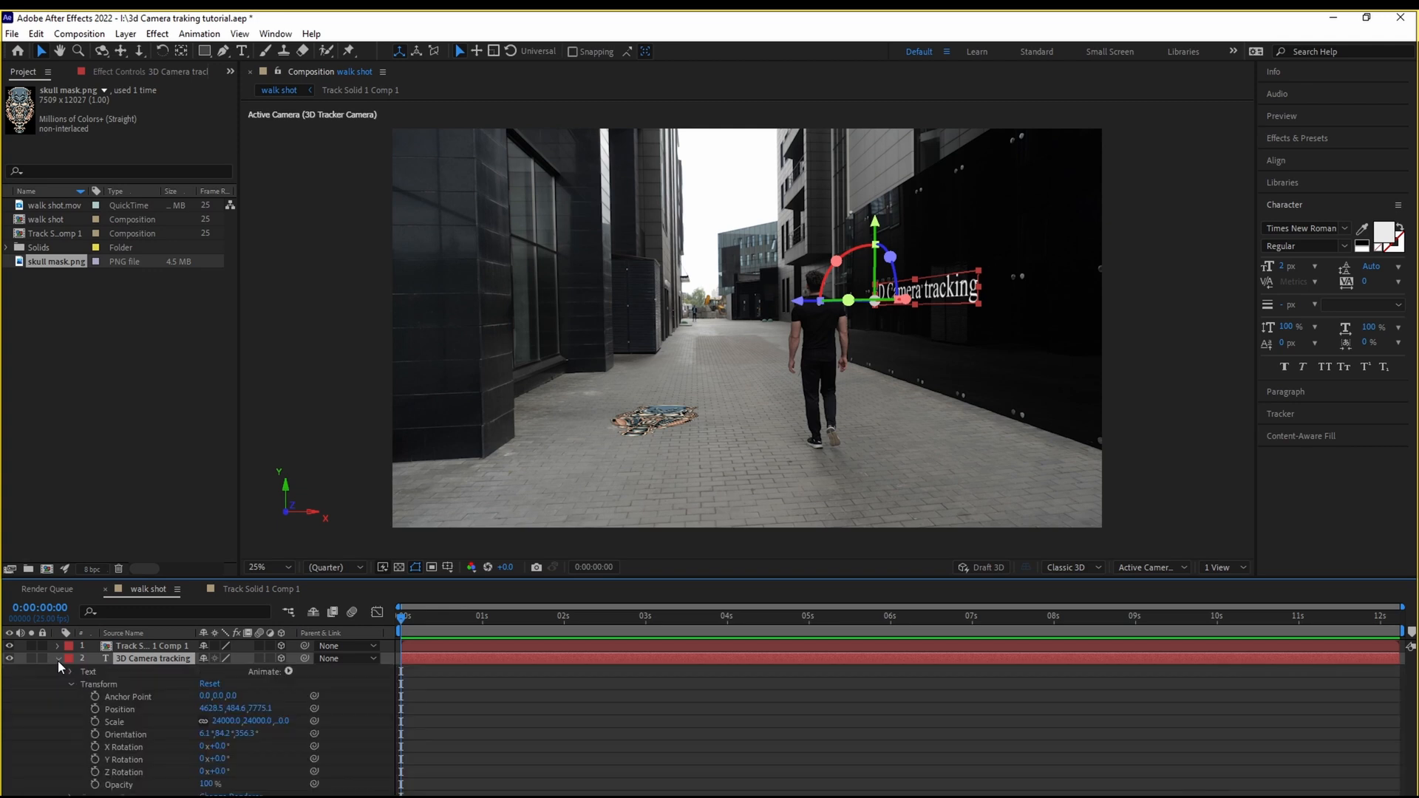
mouse_move(138, 720)
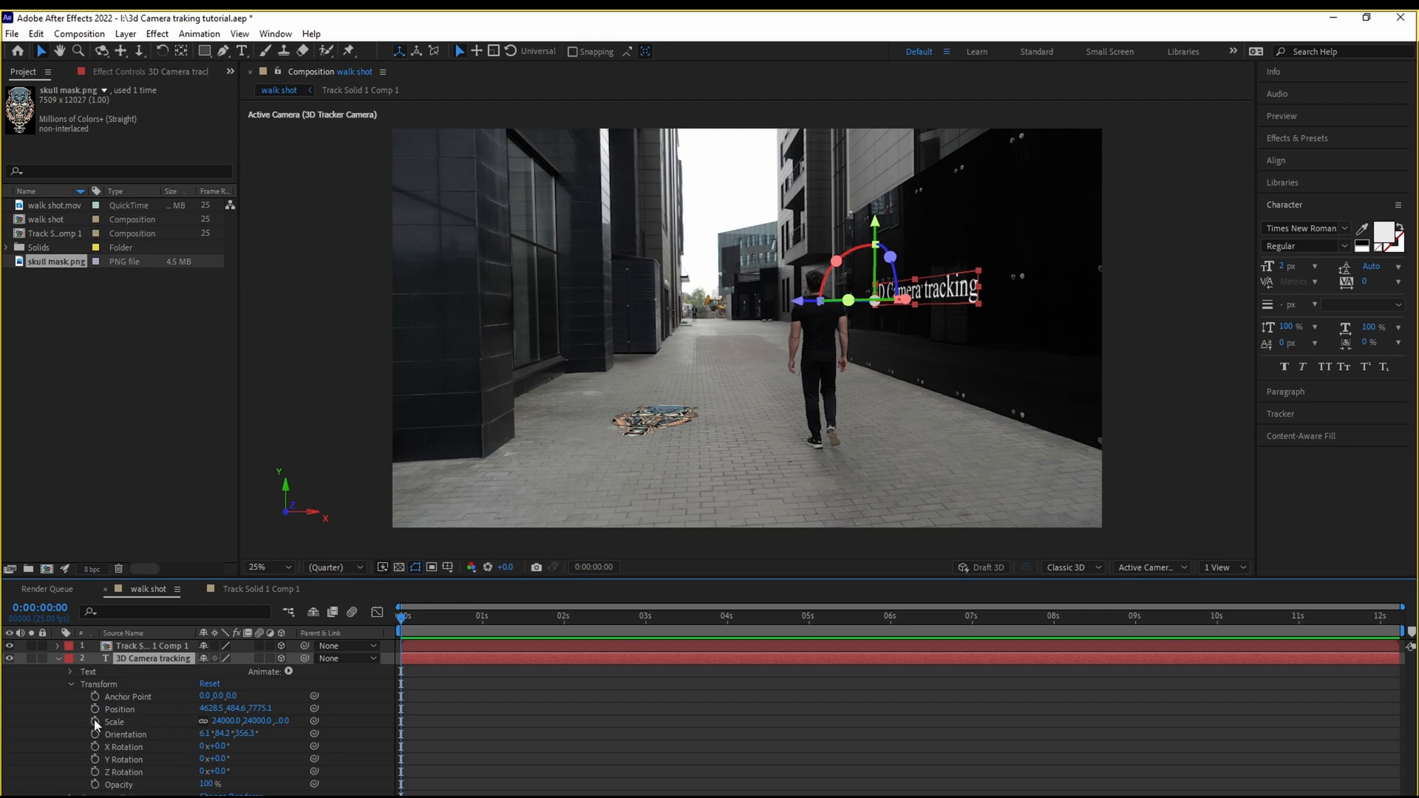
mouse_move(432, 623)
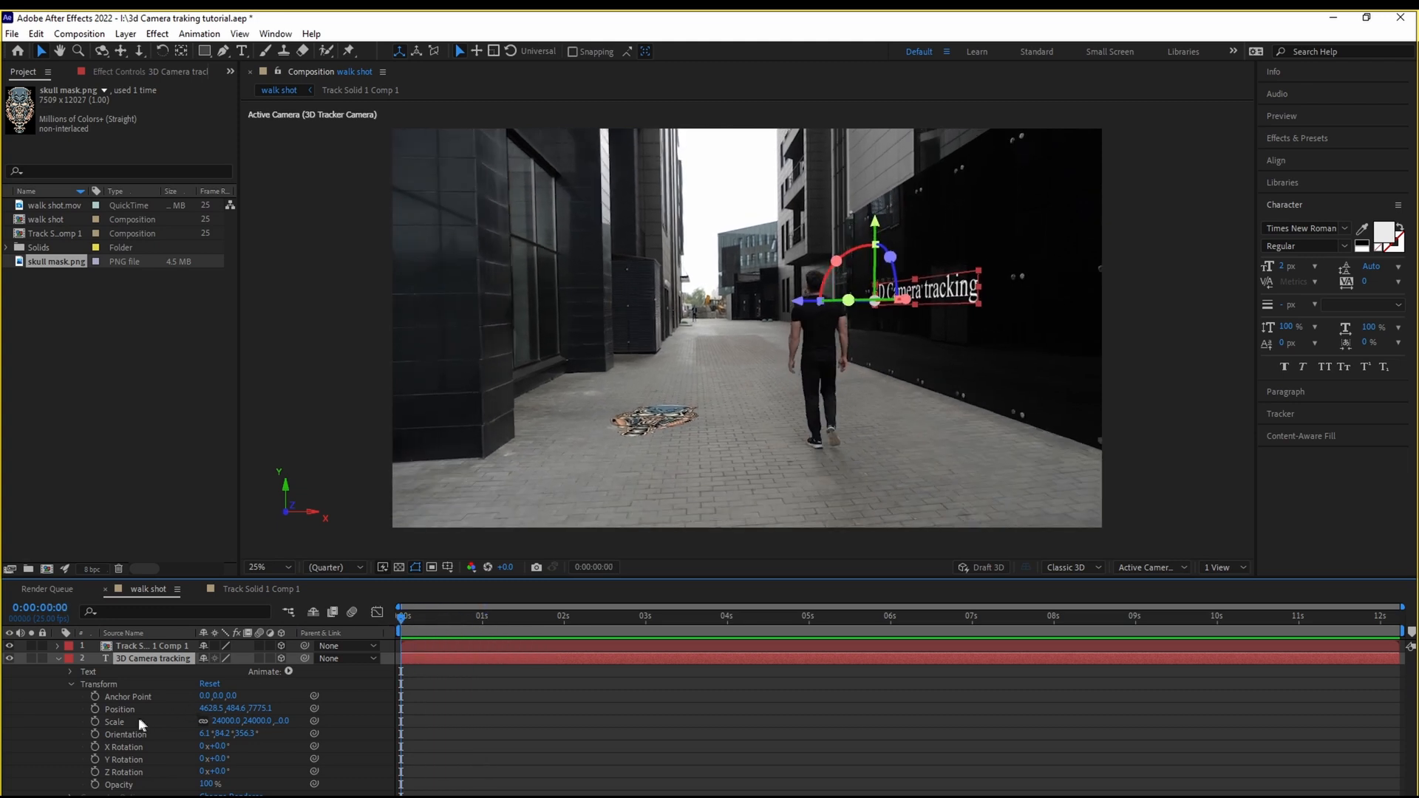
mouse_move(96, 721)
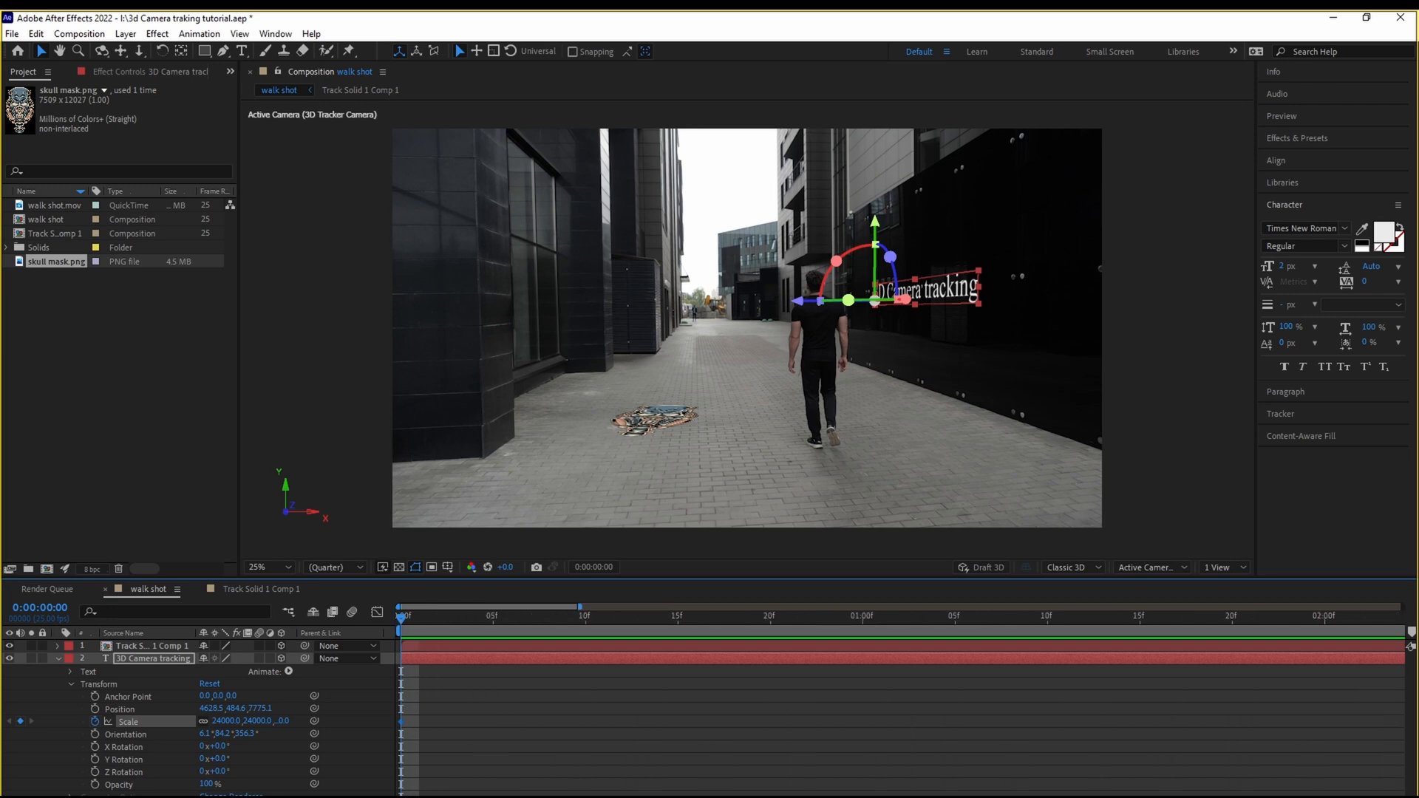
click(455, 617)
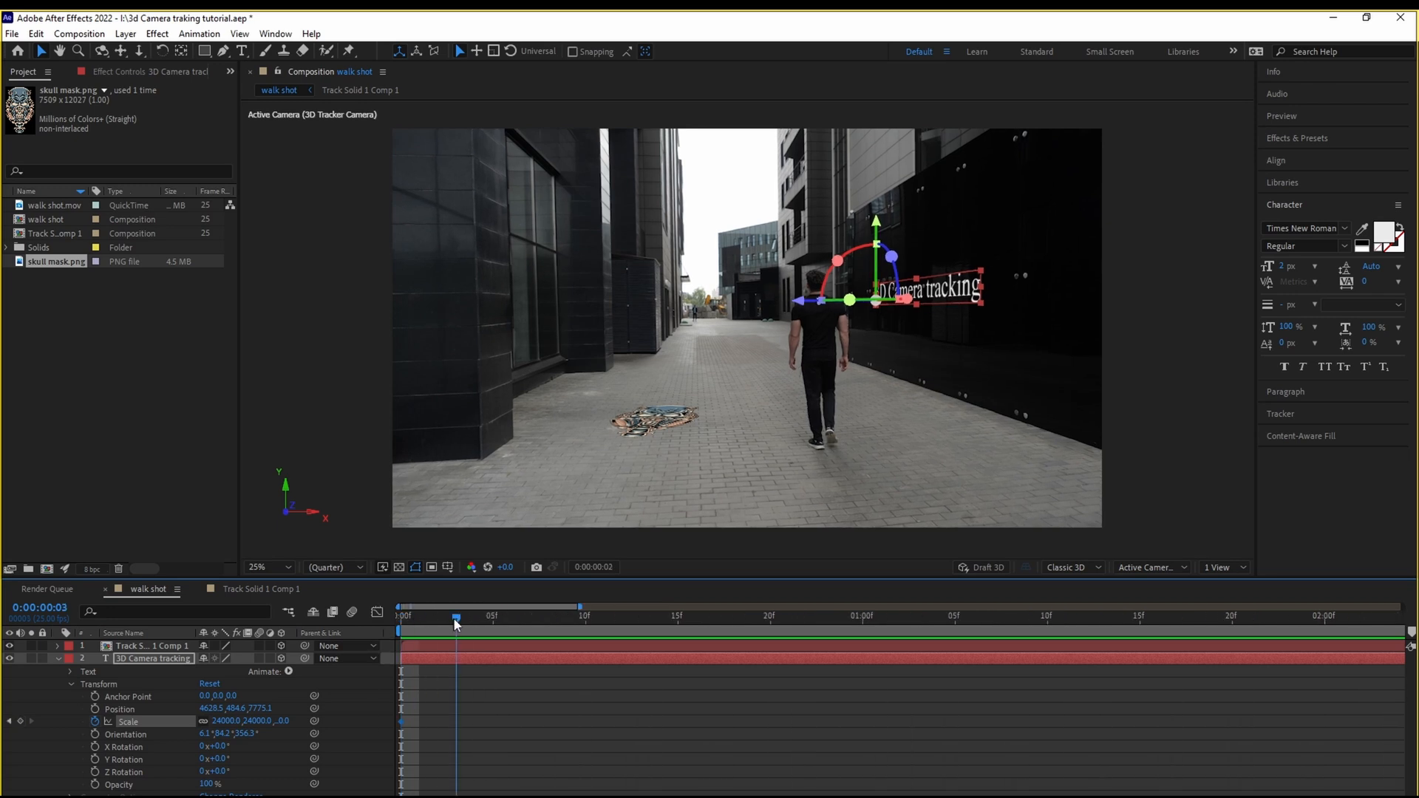
click(1027, 615)
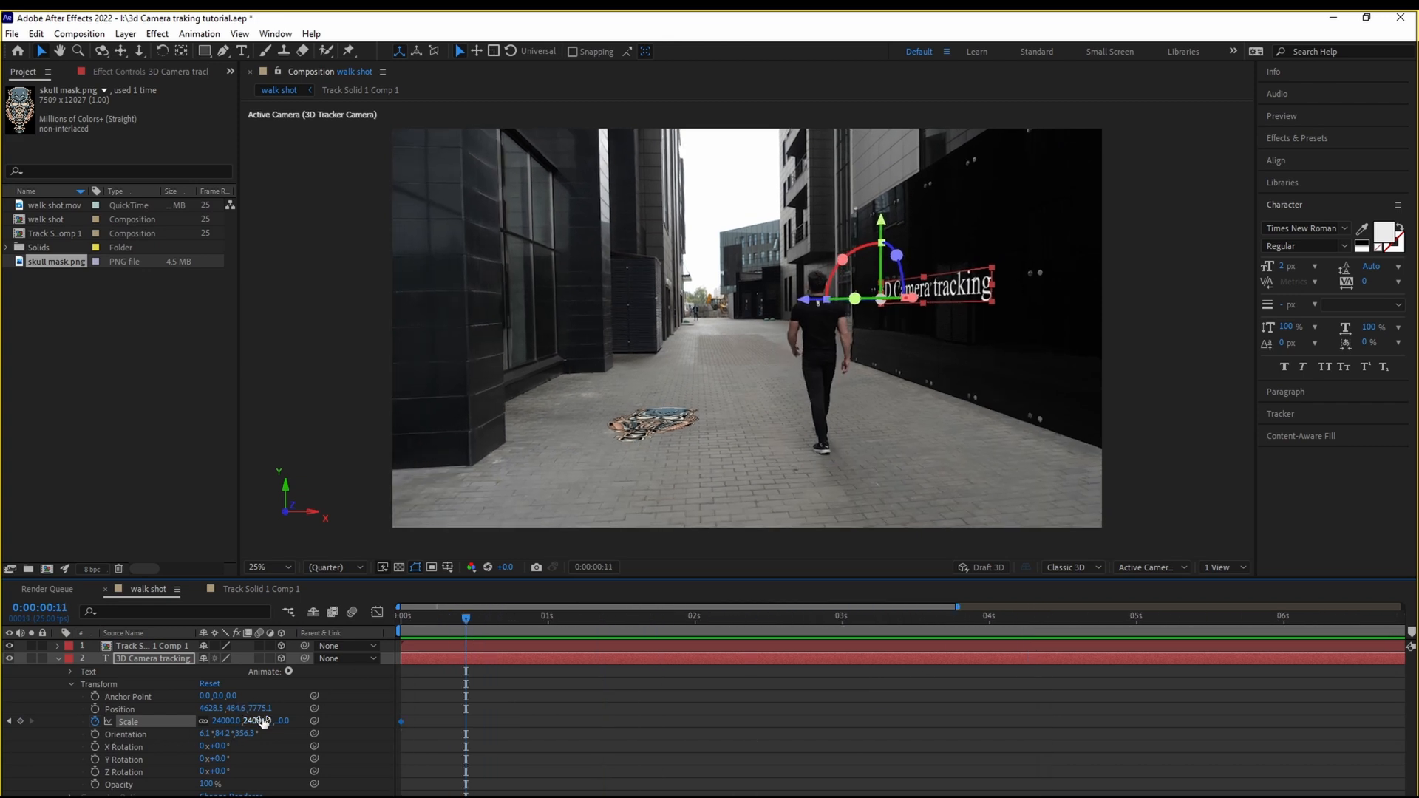
drag(263, 720, 263, 720)
text(2881)
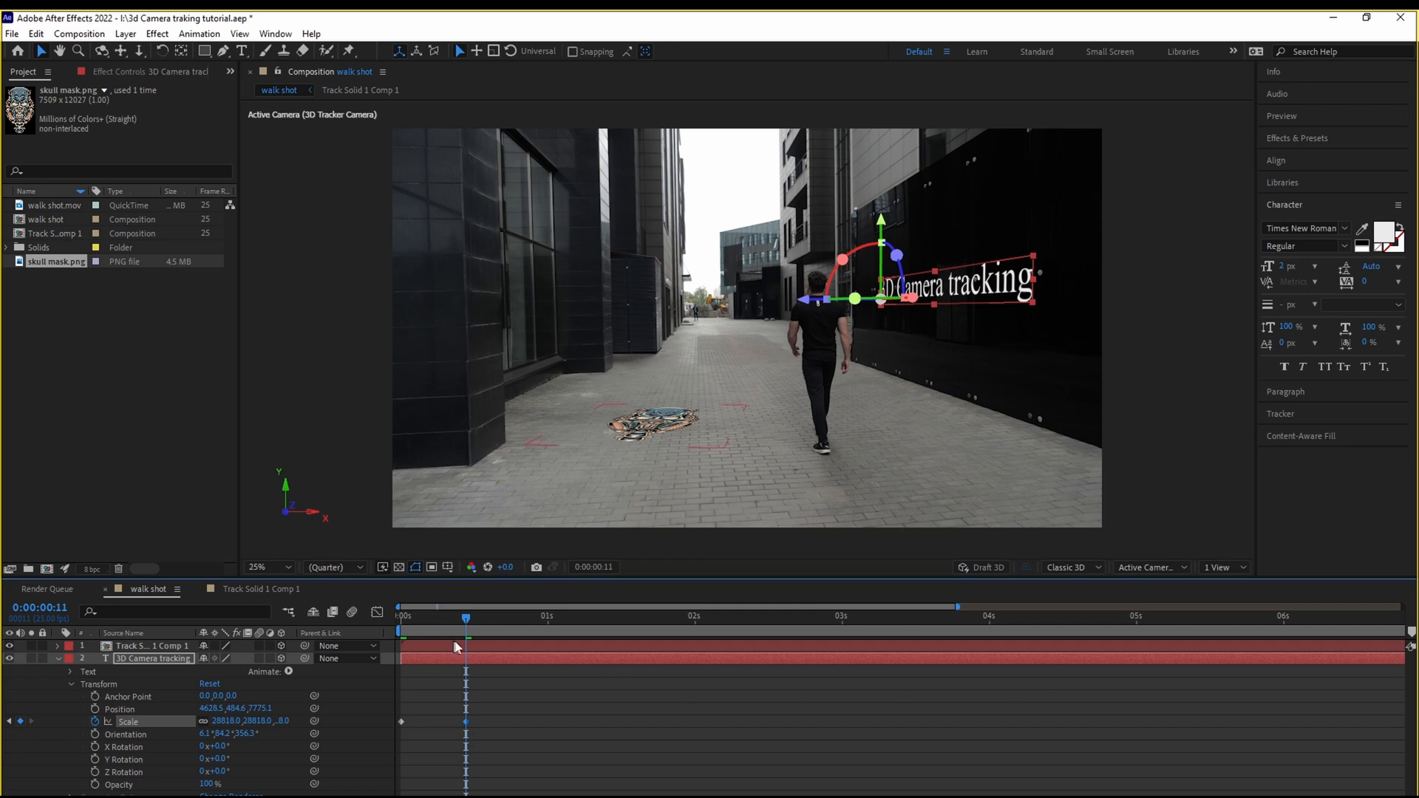
drag(466, 614, 493, 615)
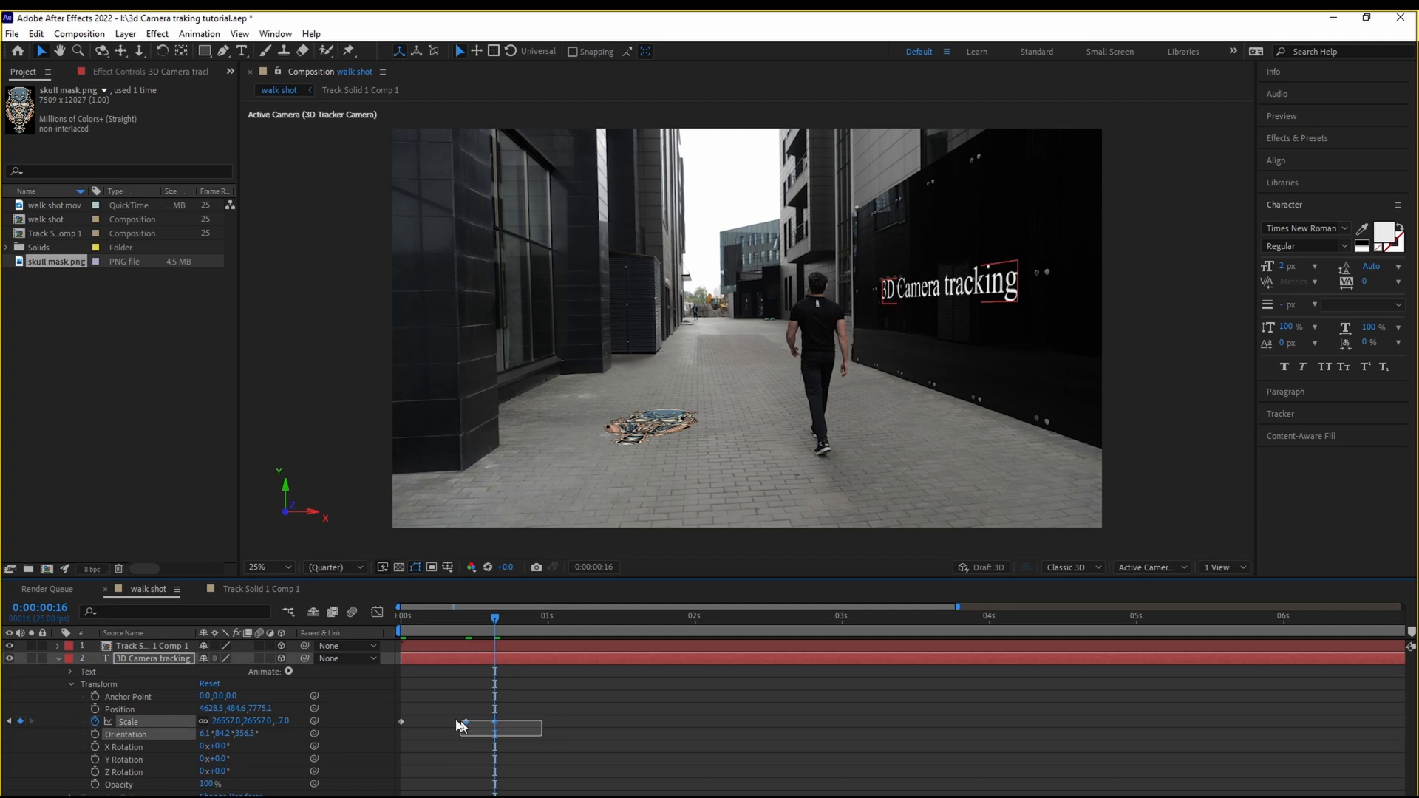
Apply Easy Ease to the Scale keyframes and preview the text popping onto the wall.
right_click(465, 724)
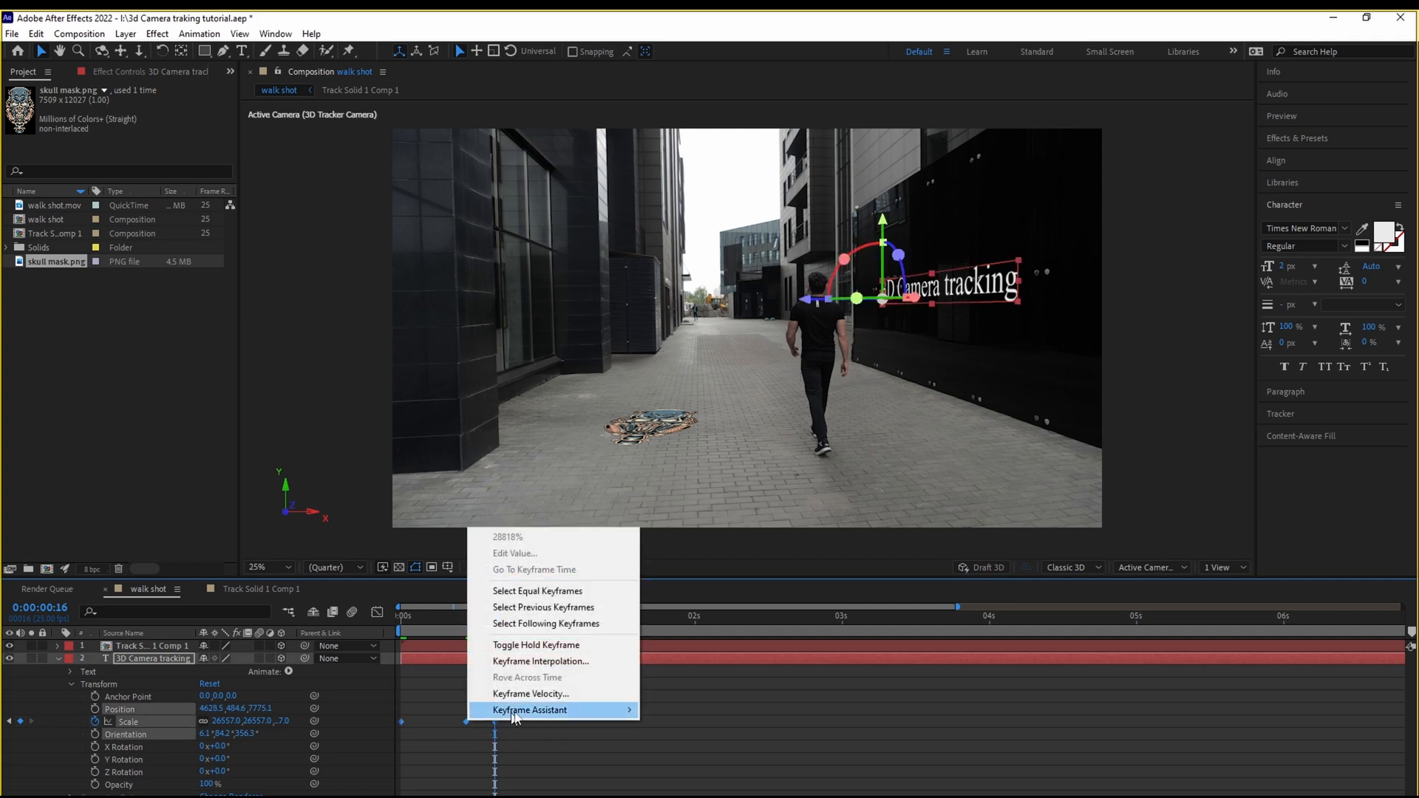
mouse_move(529, 709)
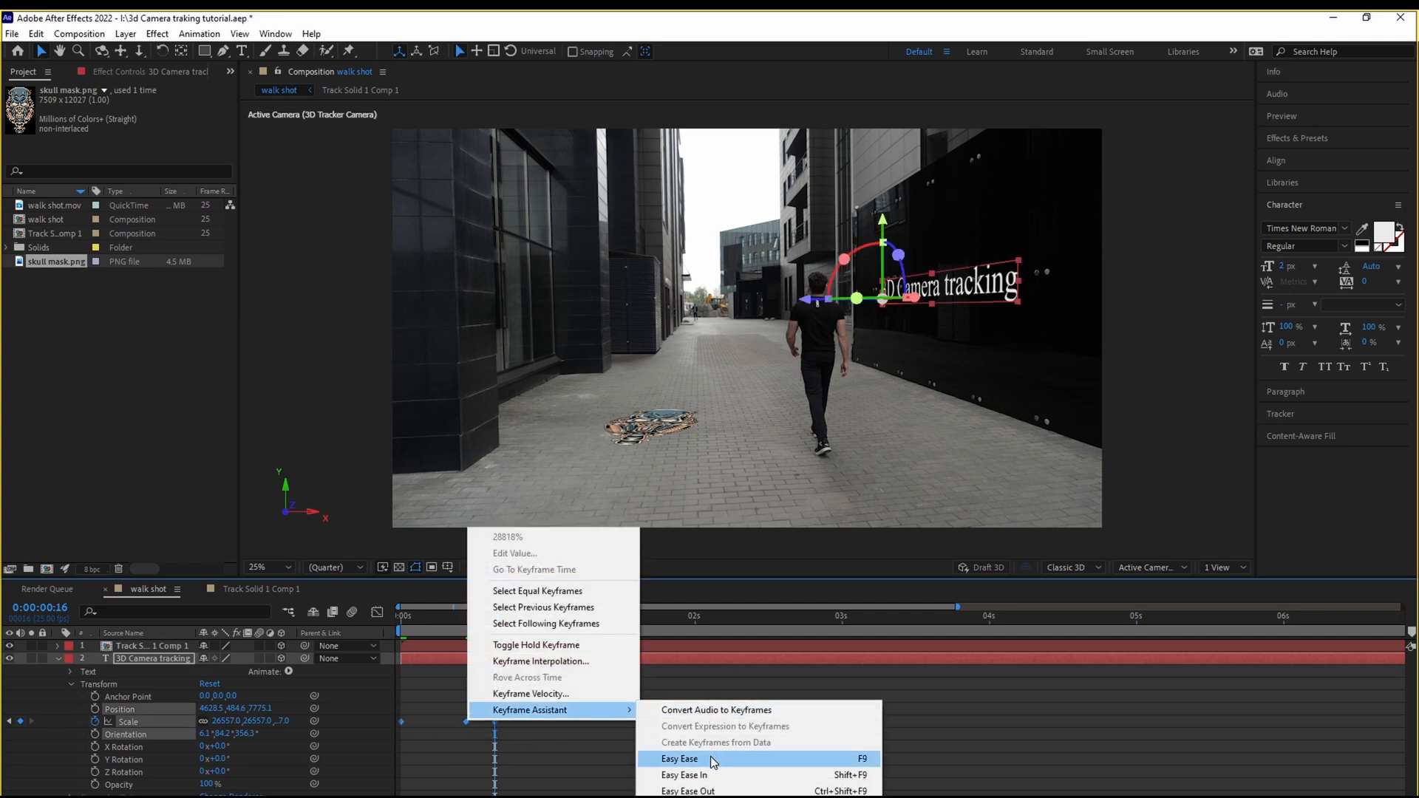
click(680, 758)
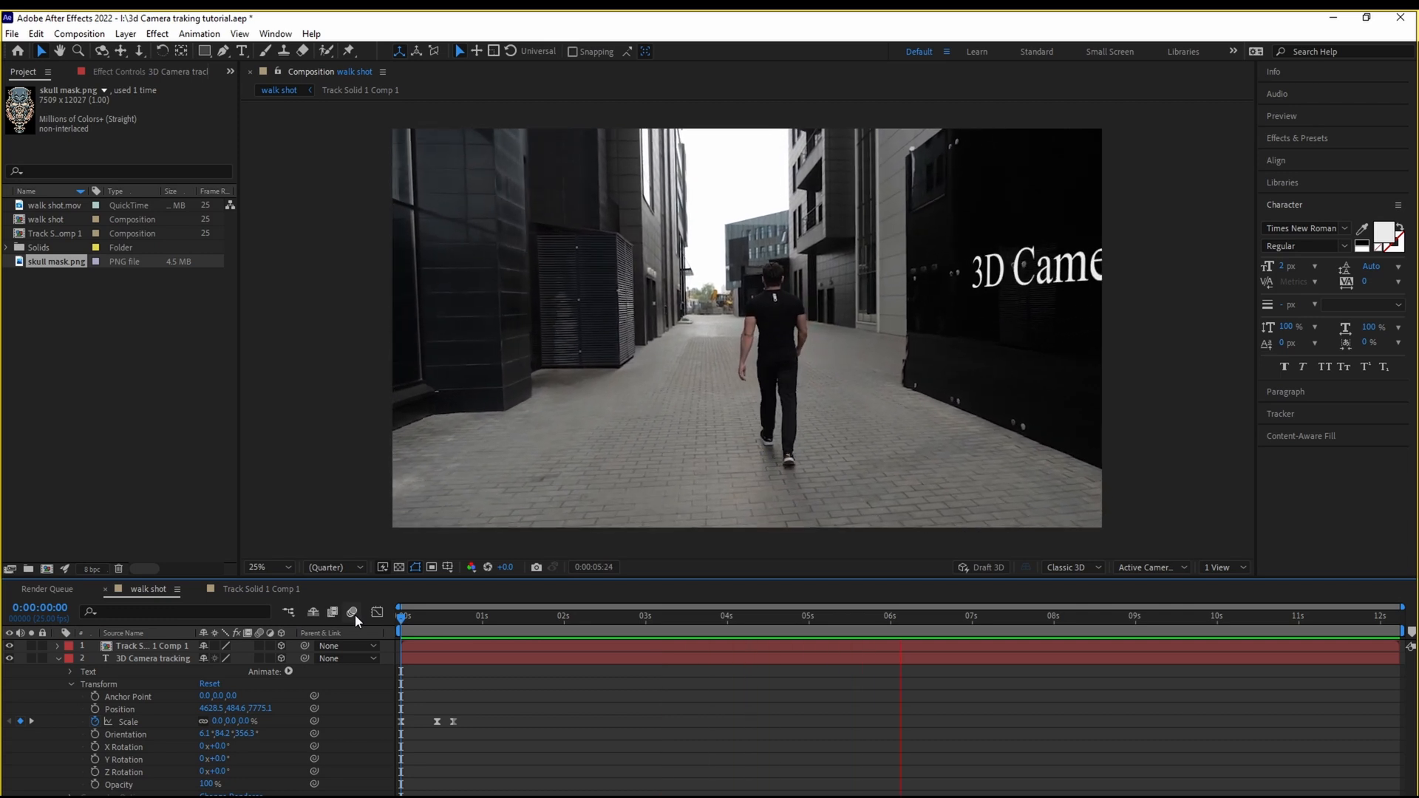
click(547, 616)
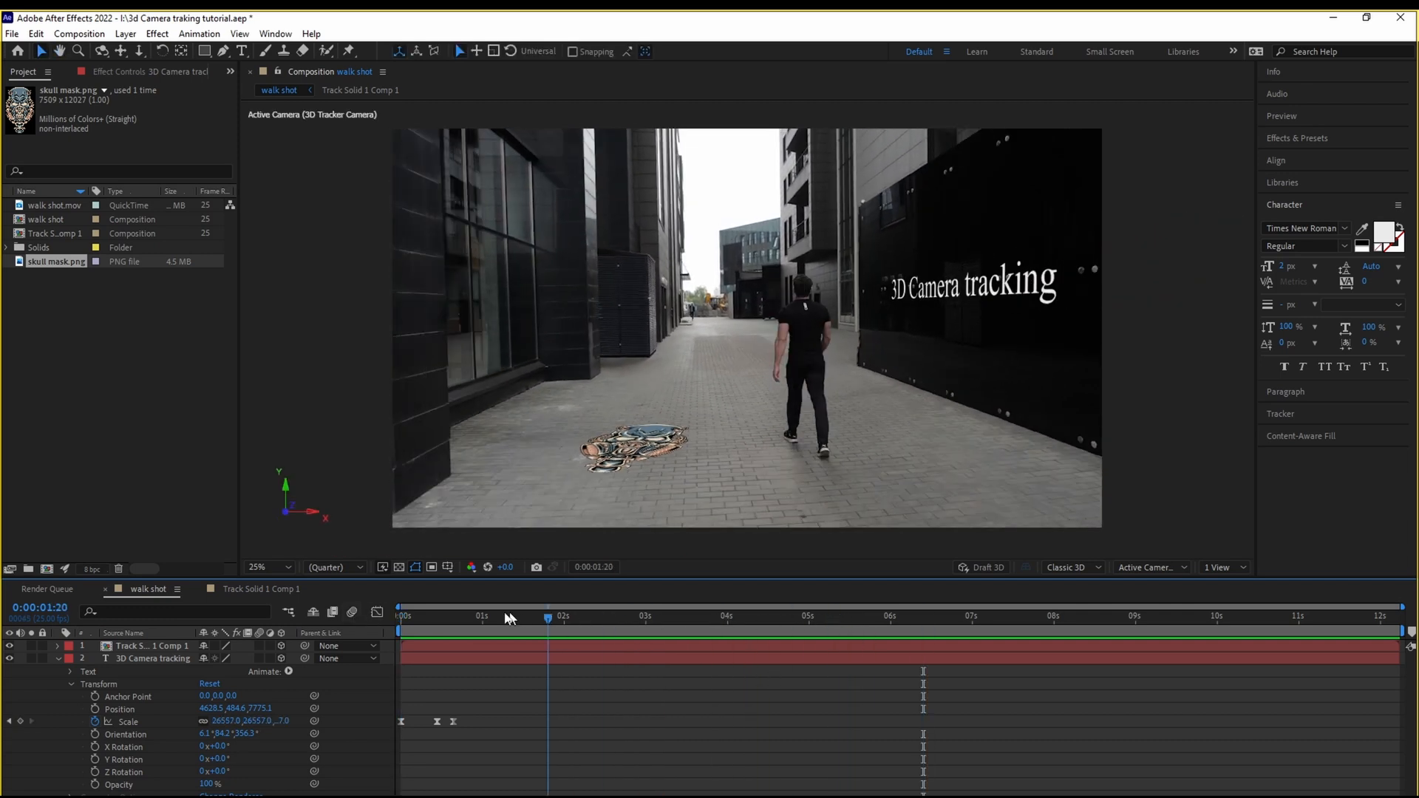